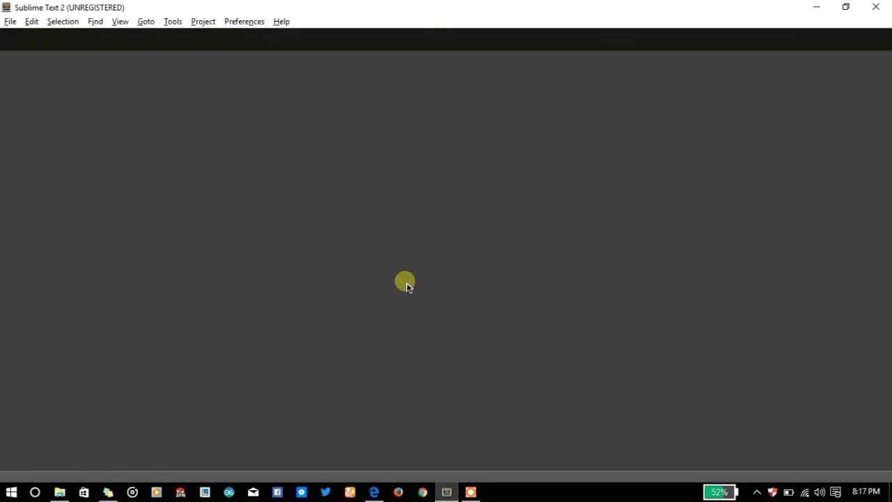
# Open a new empty untitled tab in Sublime Text 2 with Ctrl+N
pyautogui.press('ctrl+n')
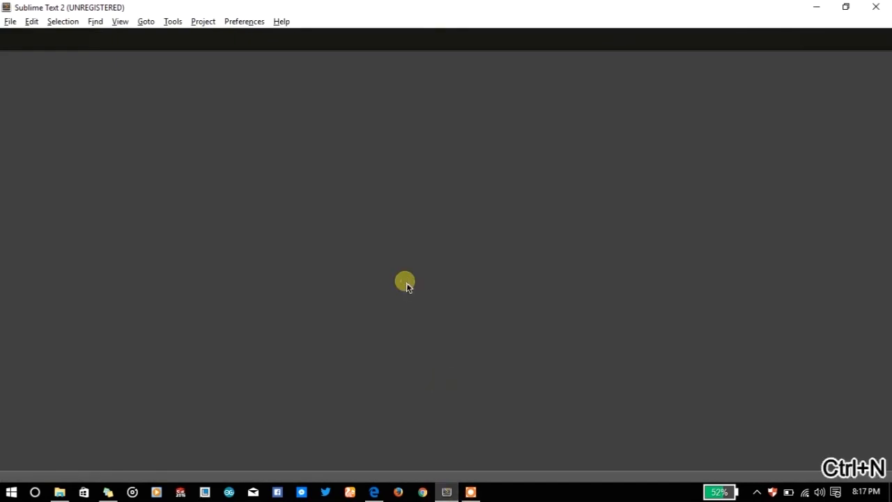
pyautogui.press('ctrl+n')
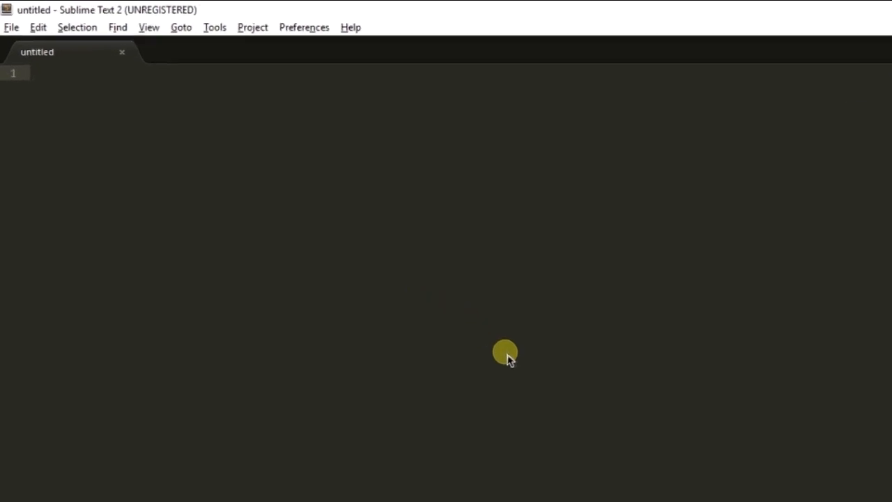
# Type the notes 'Plugin (*.exe)' and 'Function (*.bat)' on two lines
pyautogui.write('Plugin')
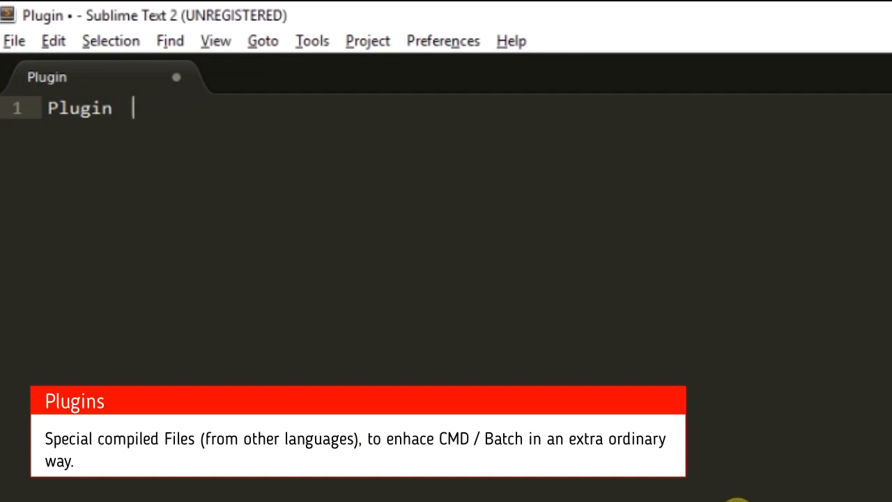
pyautogui.write('(8)')
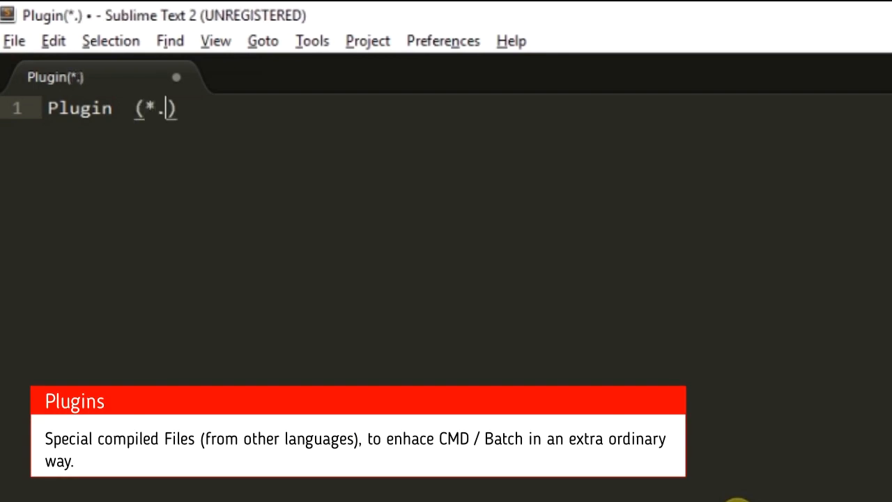
pyautogui.write('exe')
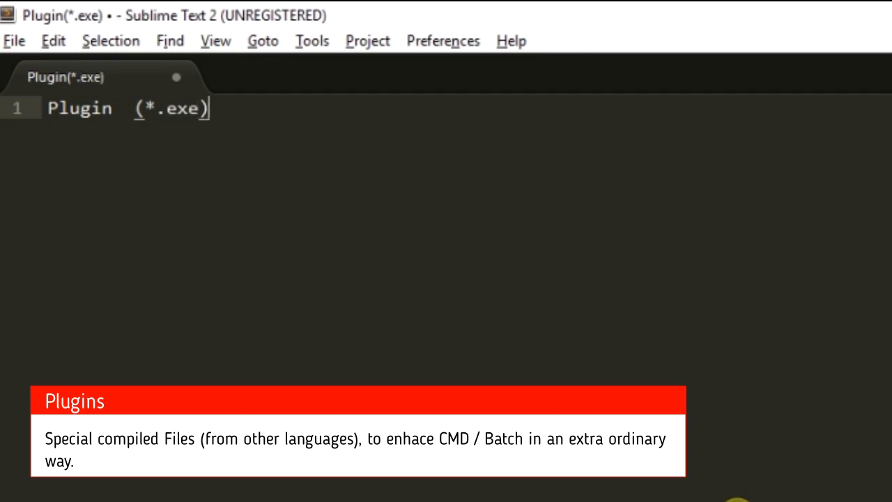
pyautogui.write('Functio')
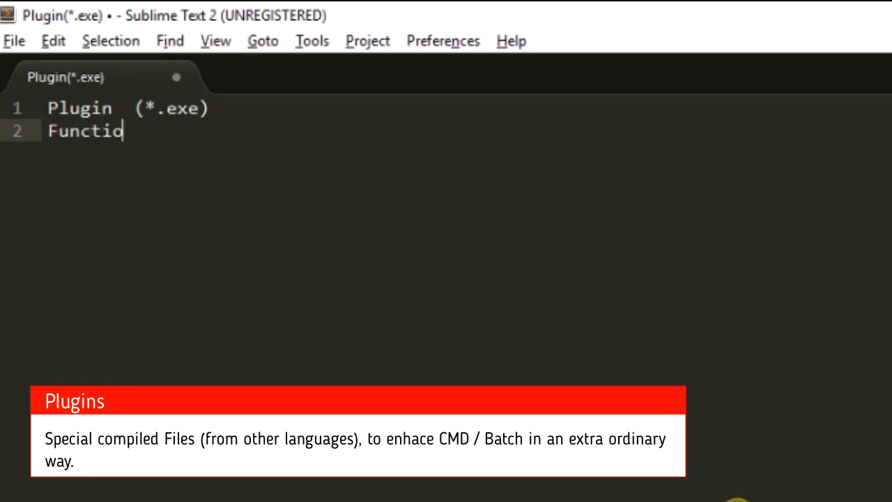
pyautogui.write('n')
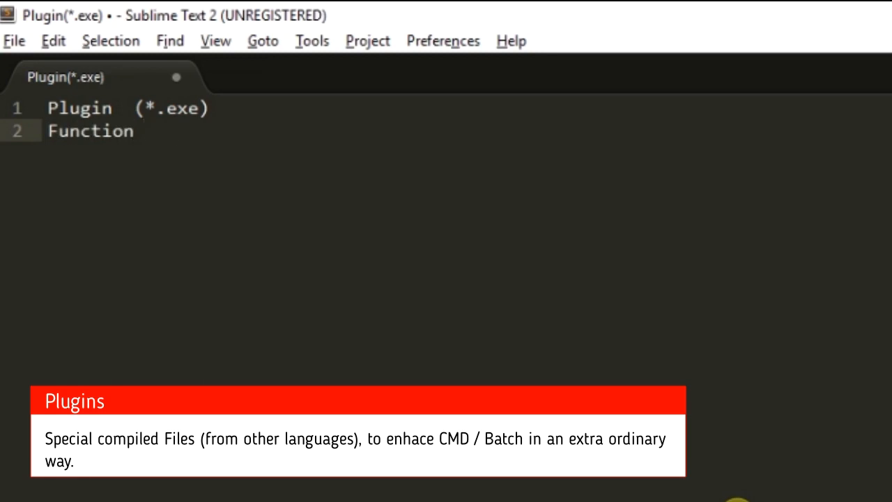
pyautogui.write('(*.b)')
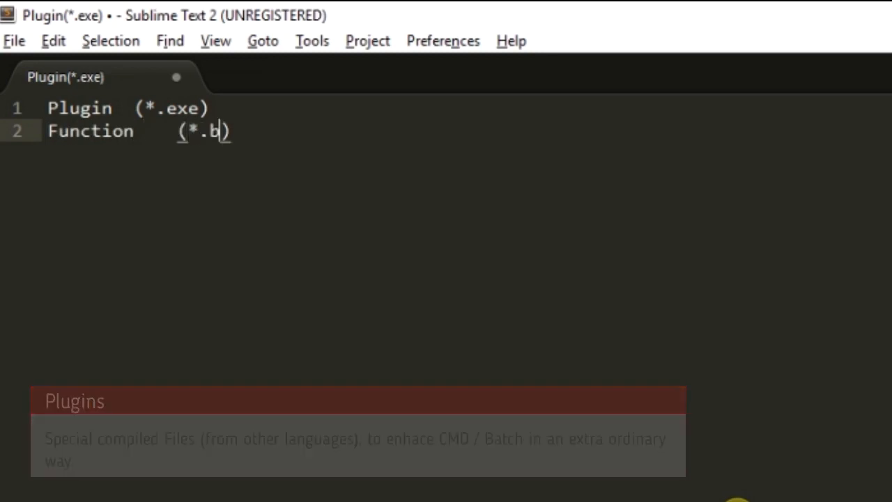
pyautogui.write('at')
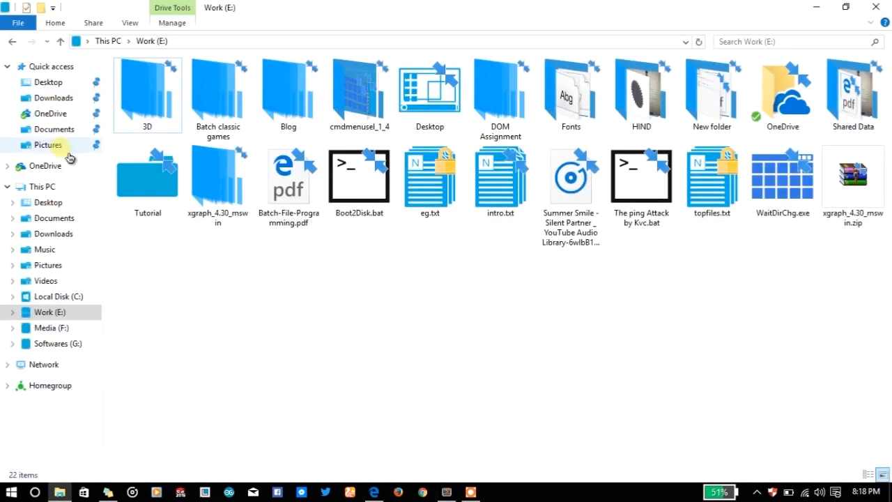
# Navigate from Desktop through Pending and _Completed into the MenuBar 2.0 folder
pyautogui.click(147, 178)
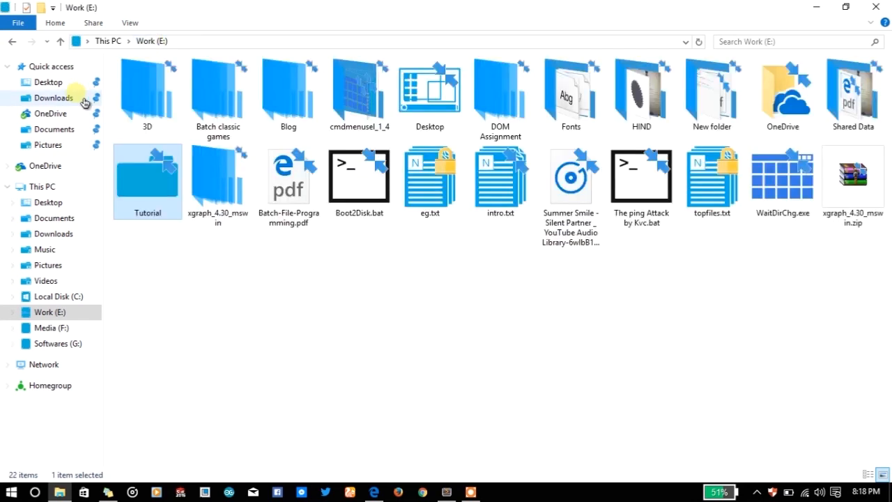
pyautogui.click(48, 81)
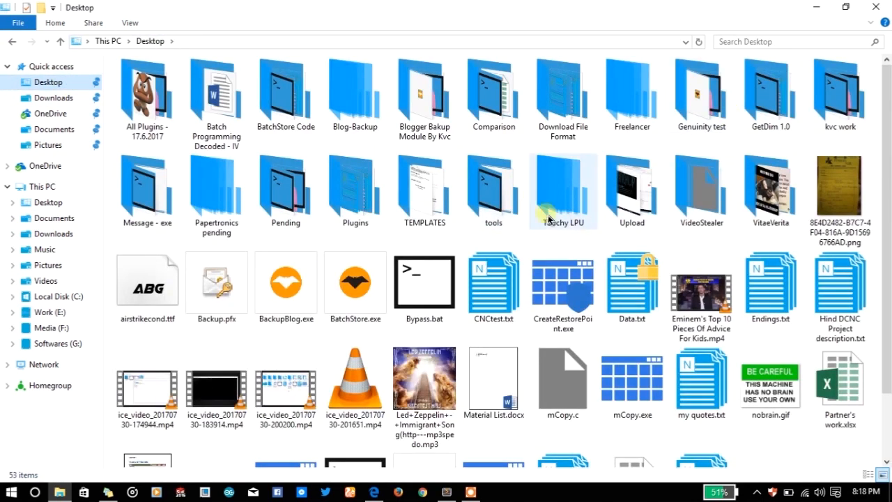
pyautogui.doubleClick(563, 184)
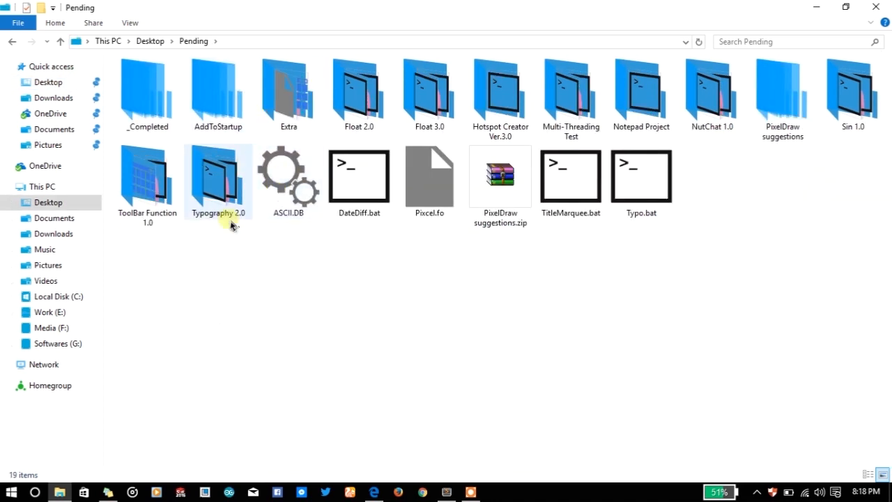
pyautogui.click(359, 177)
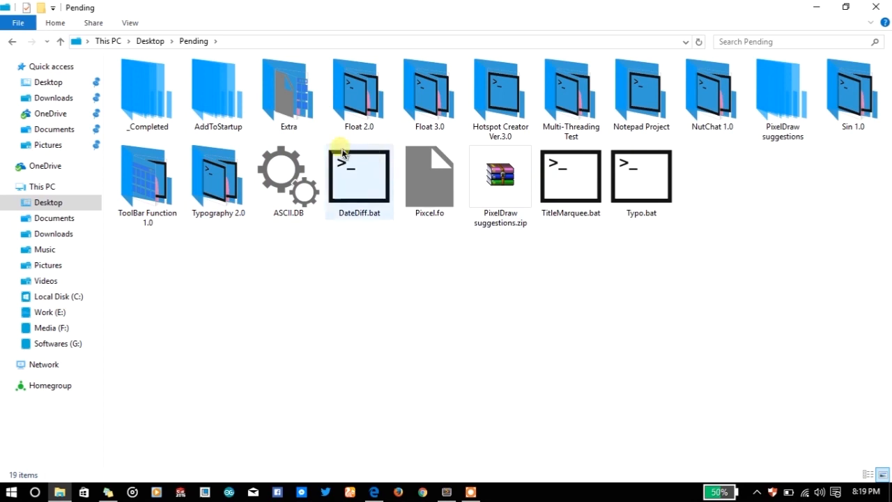
pyautogui.doubleClick(147, 94)
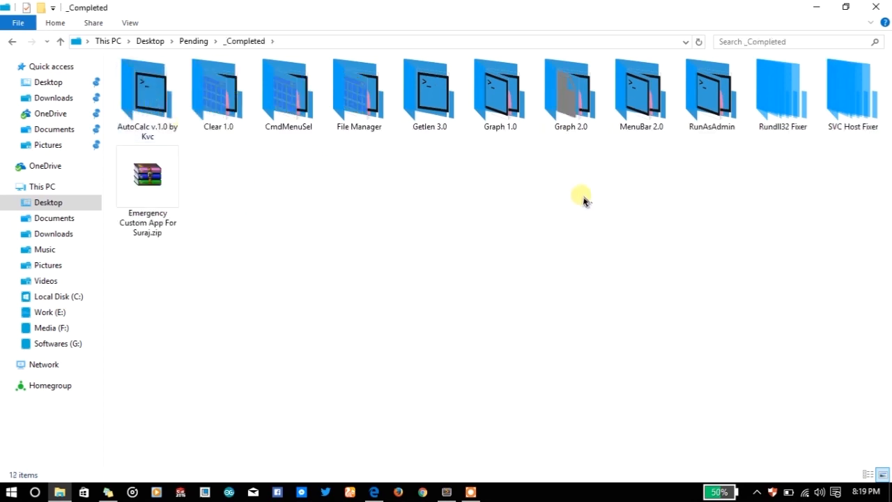
pyautogui.doubleClick(640, 90)
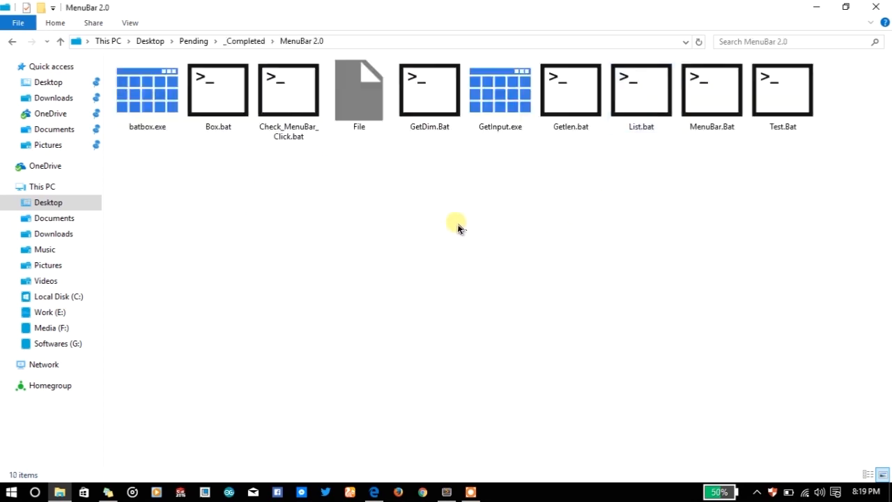
# Review Box.bat, GetDim.Bat, GetInput.exe, Getlen.bat and others, then run Test.Bat
pyautogui.click(288, 90)
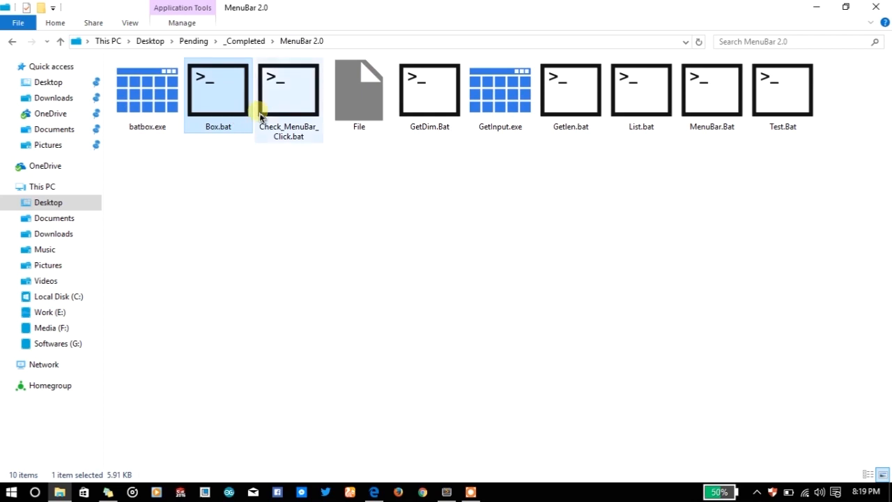
pyautogui.click(429, 89)
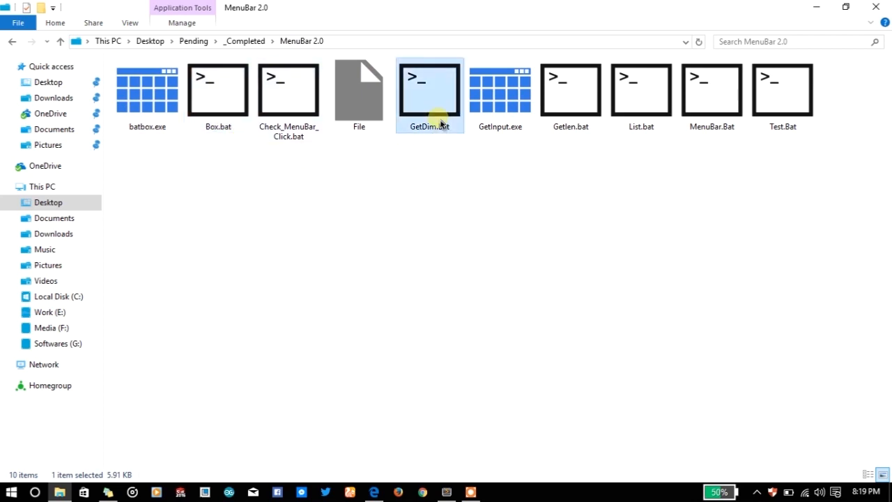
pyautogui.click(499, 89)
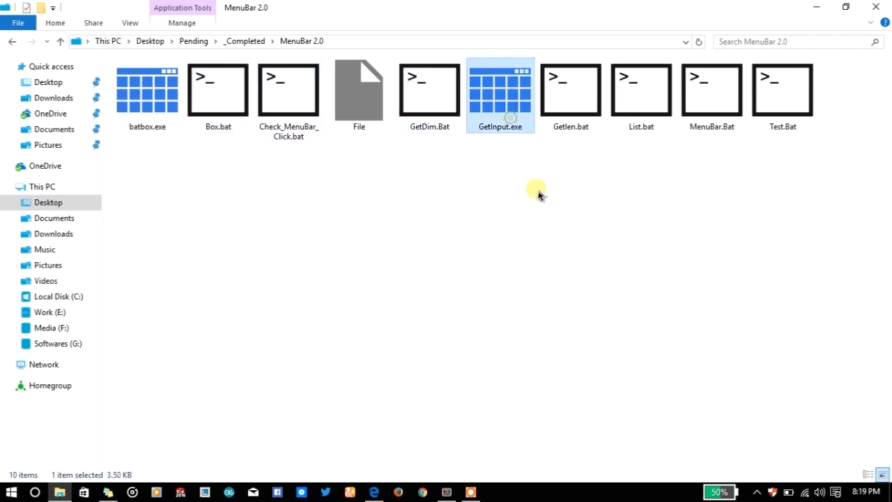
pyautogui.click(570, 89)
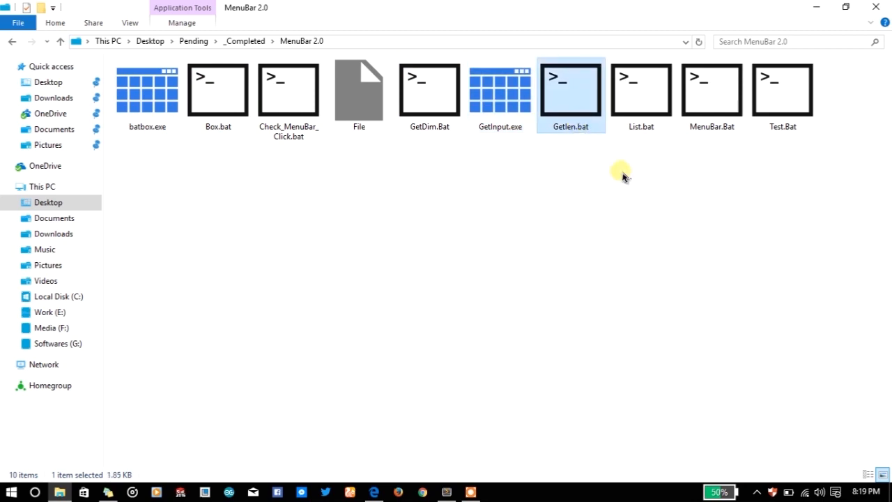
pyautogui.click(641, 89)
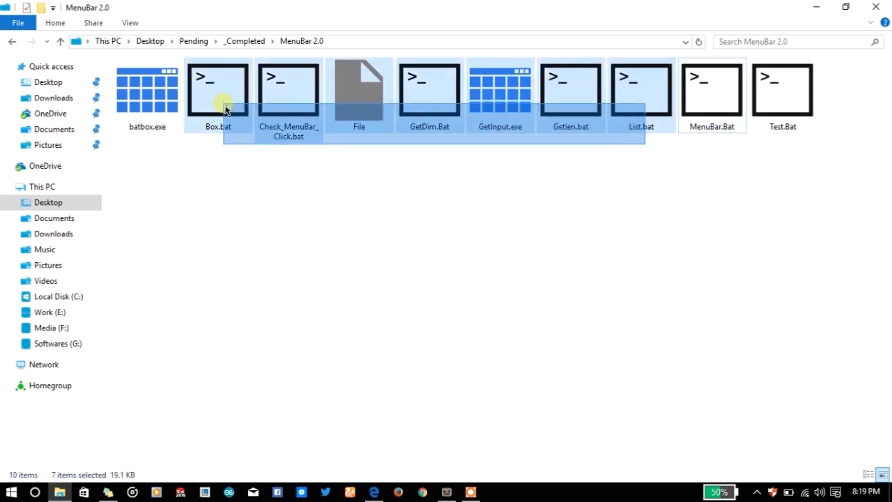
pyautogui.click(711, 89)
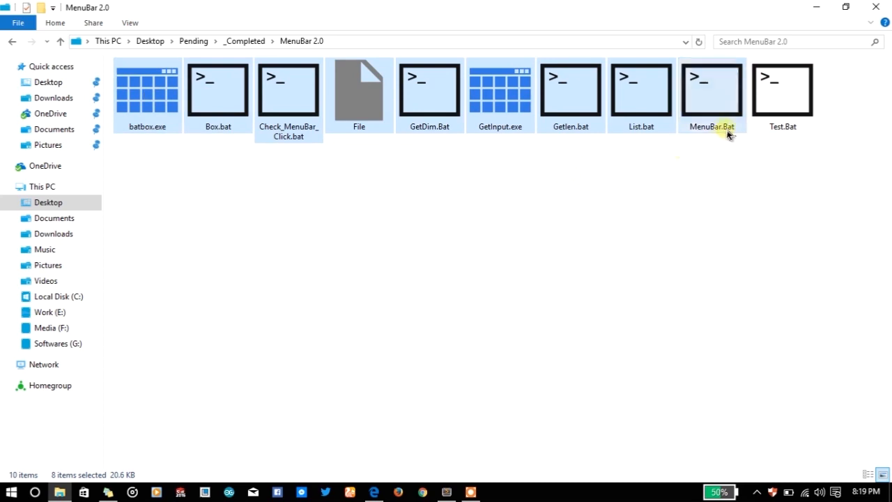
pyautogui.click(782, 90)
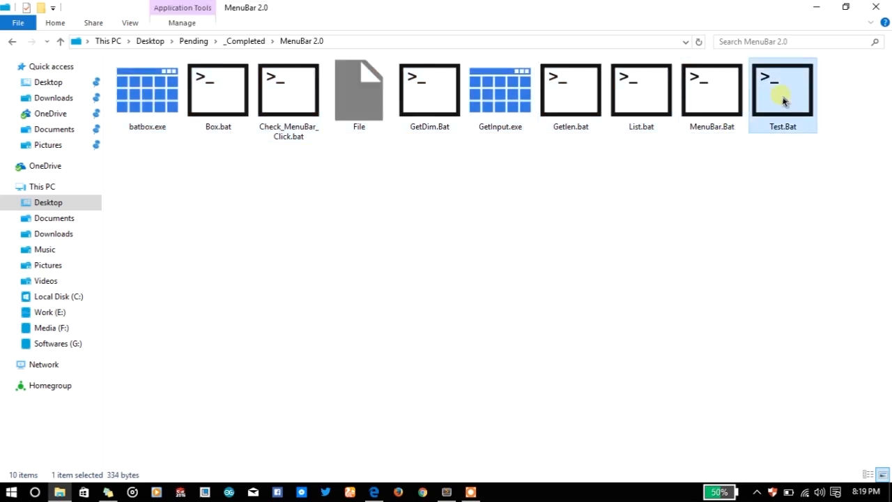
pyautogui.doubleClick(783, 89)
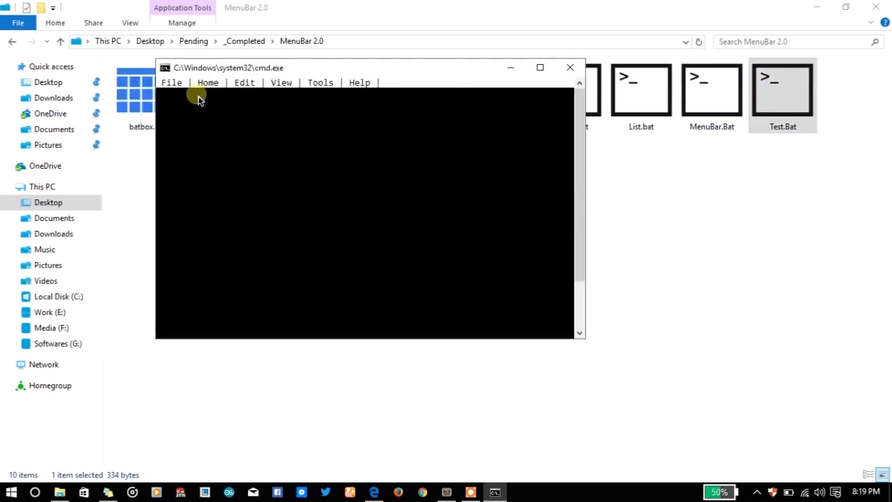
pyautogui.moveTo(281, 82)
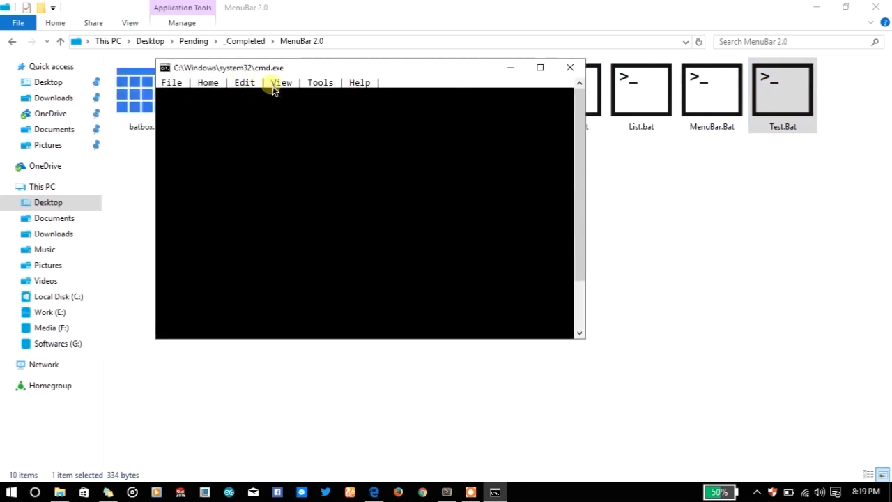
# Try a menu bar option in the demo, then open Test.Bat in Notepad via Edit
pyautogui.click(170, 82)
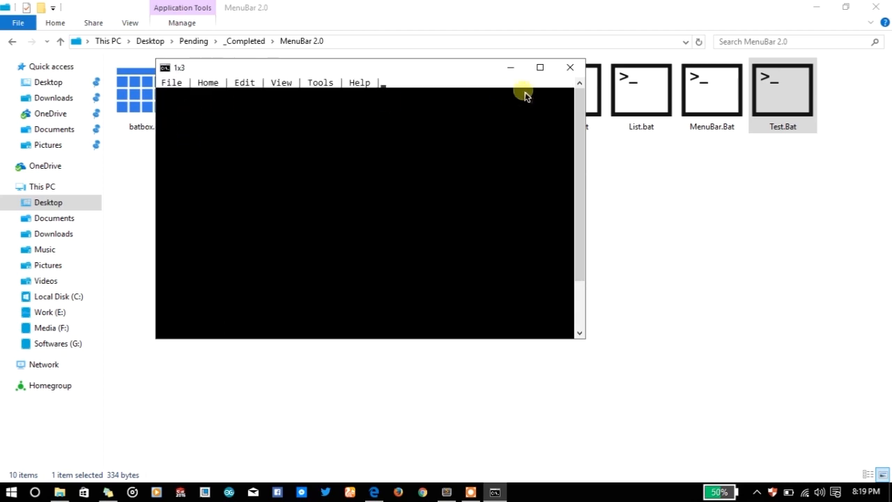
pyautogui.rightClick(782, 90)
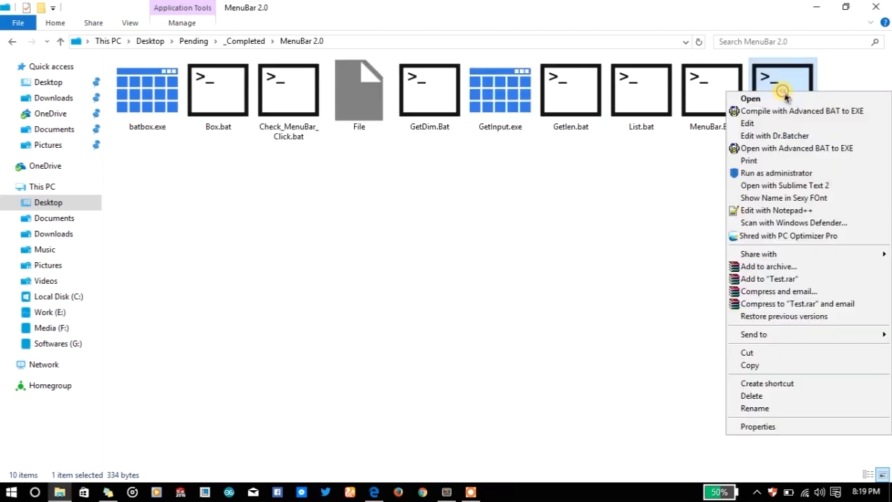
pyautogui.click(746, 124)
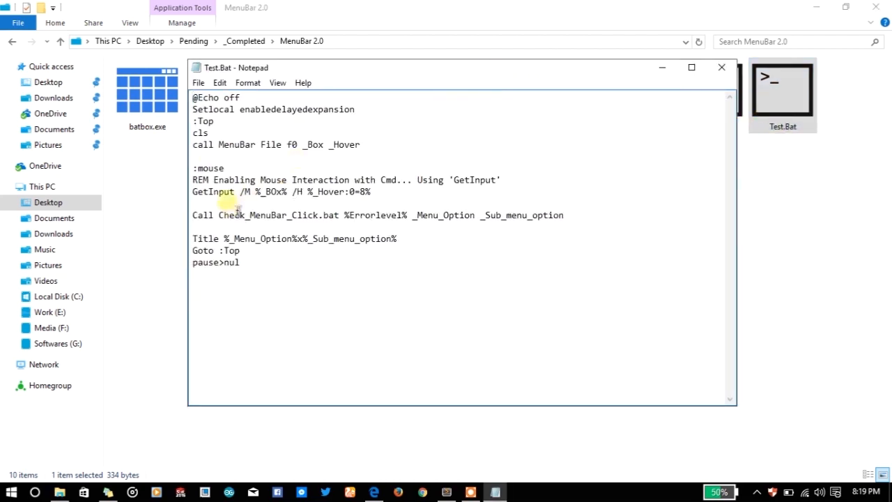
# Highlight words in Test.Bat's MenuBar call line to explain its arguments
pyautogui.doubleClick(201, 144)
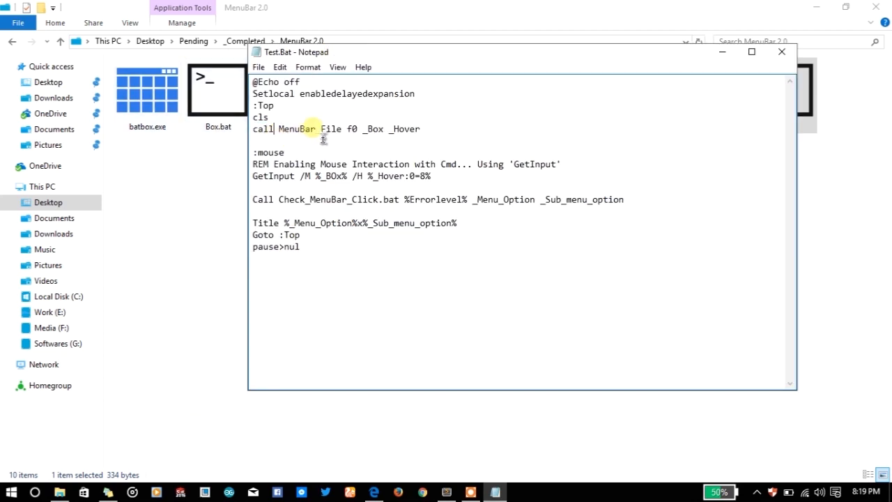
pyautogui.doubleClick(263, 129)
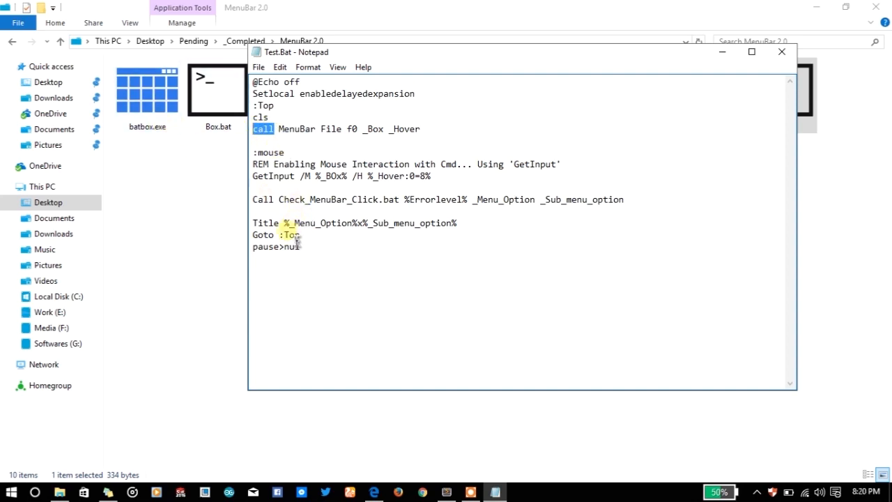
pyautogui.doubleClick(274, 176)
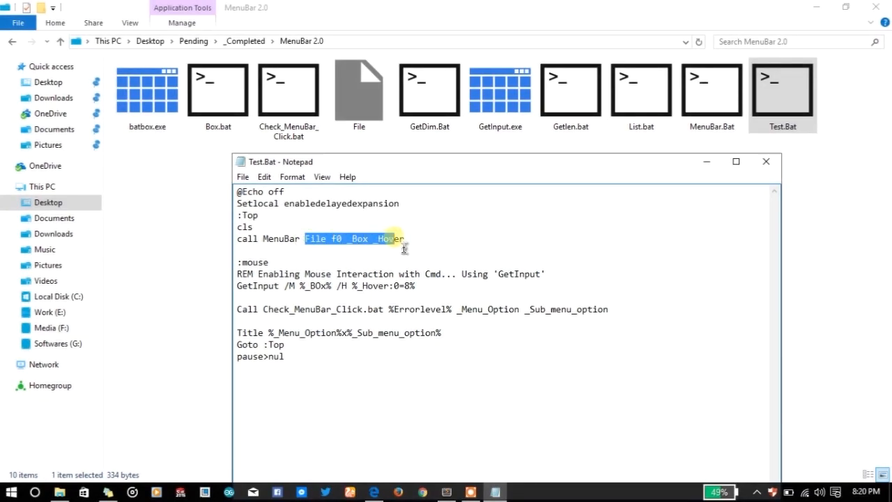
pyautogui.moveTo(763, 152)
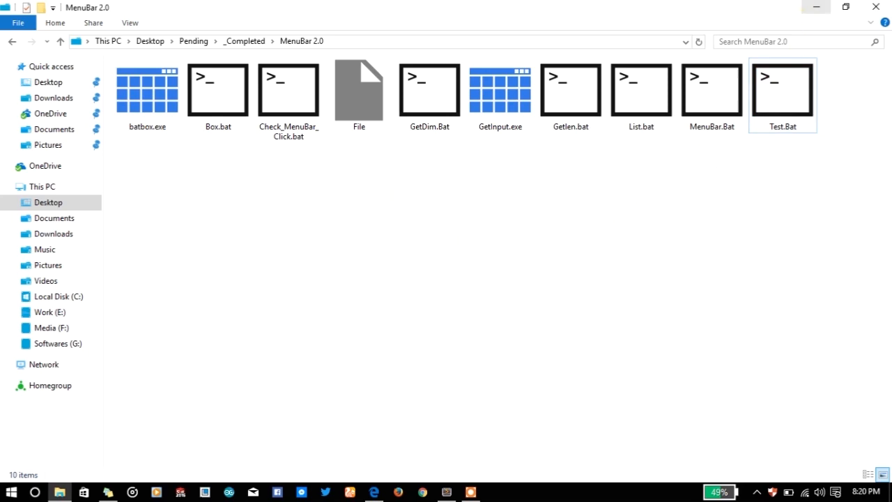
pyautogui.moveTo(875, 6)
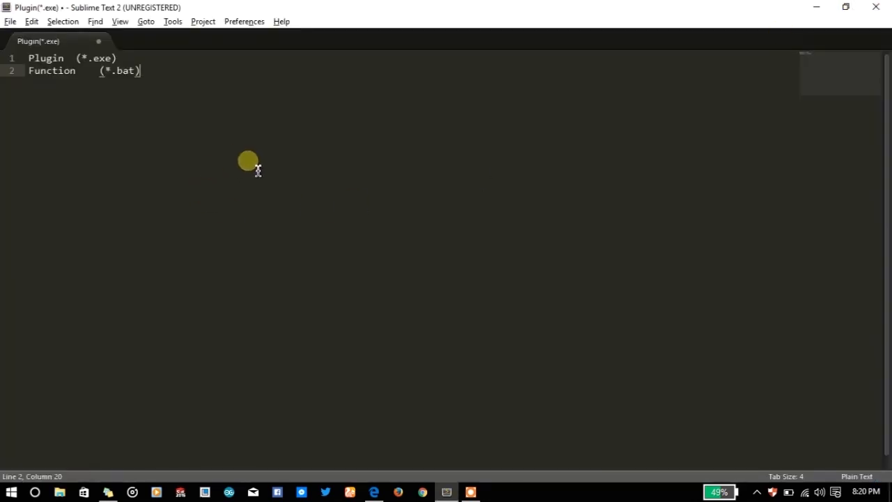
pyautogui.moveTo(293, 200)
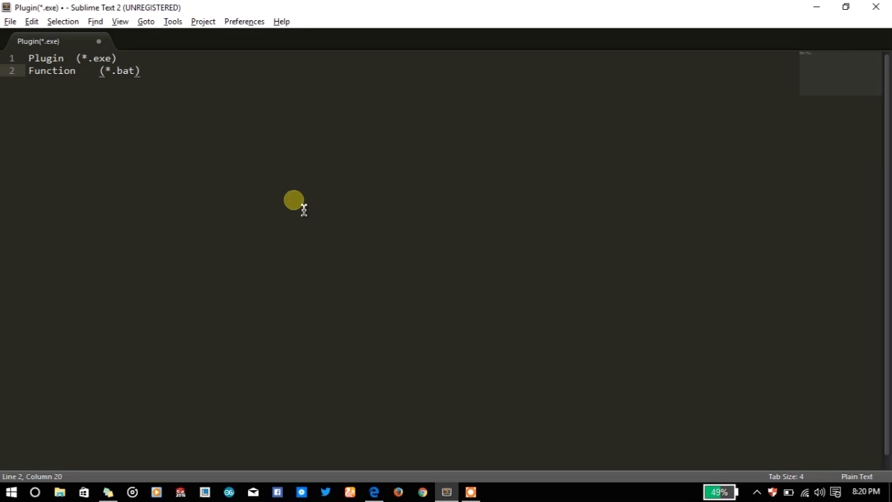
# Create another untitled tab beside the Plugin note with Ctrl+N
pyautogui.press('ctrl+n')
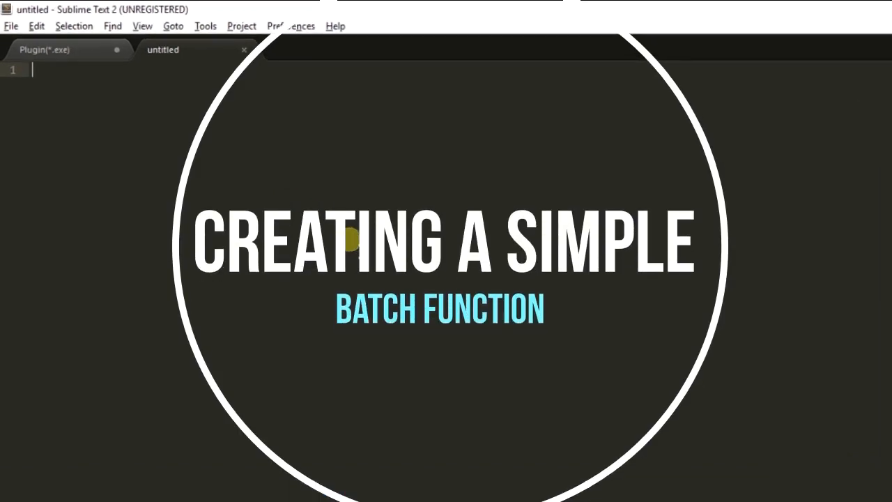
pyautogui.write('@')
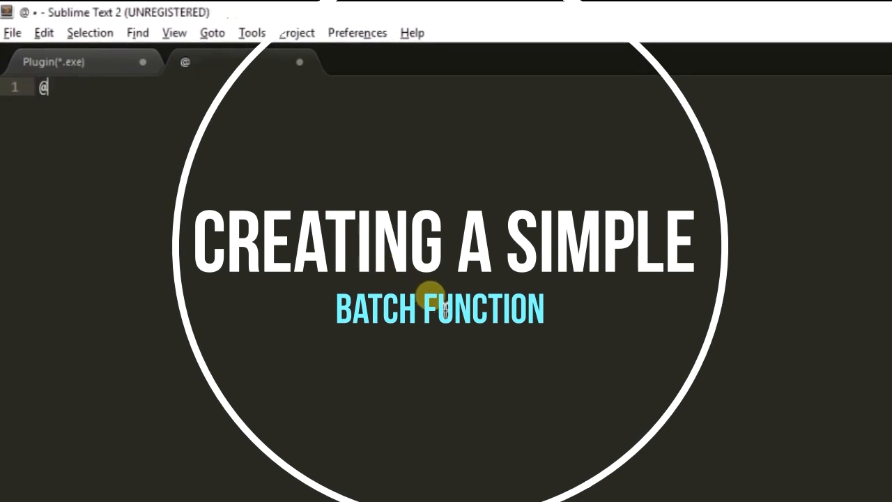
pyautogui.write('Echo Off')
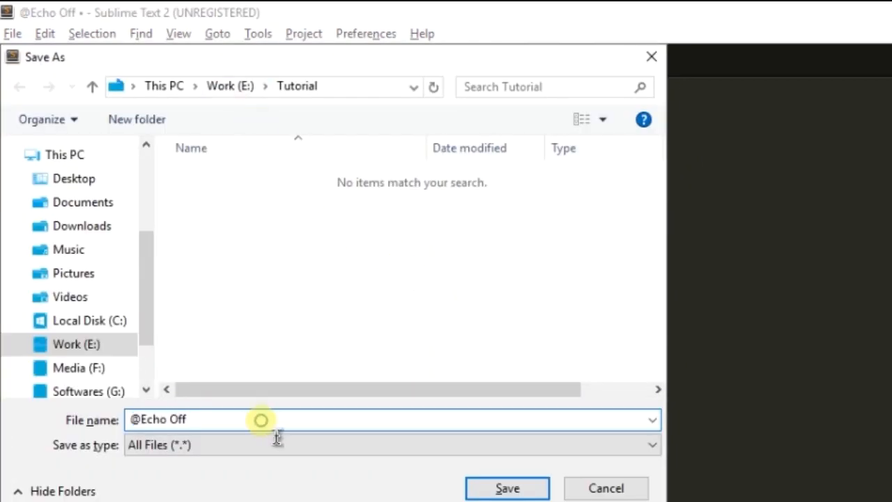
# Replace the suggested file name with Printf.bat and save into E:\Tutorial
pyautogui.doubleClick(157, 419)
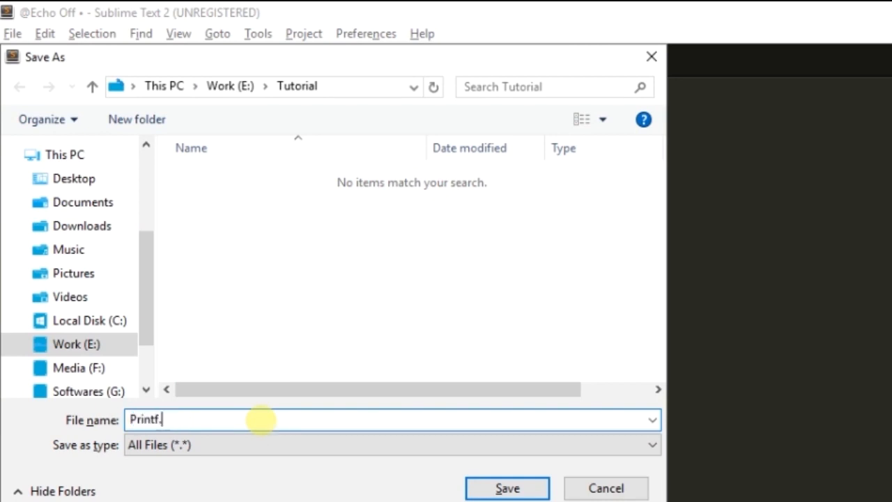
pyautogui.click(506, 488)
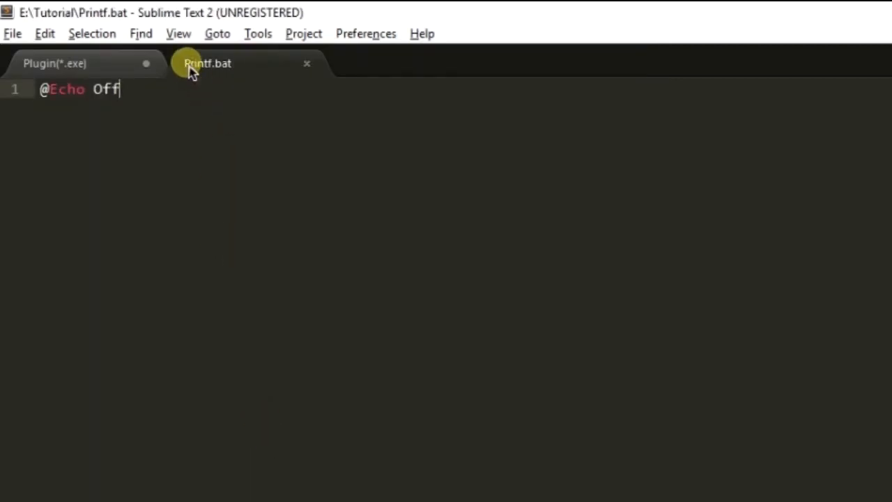
pyautogui.moveTo(207, 63)
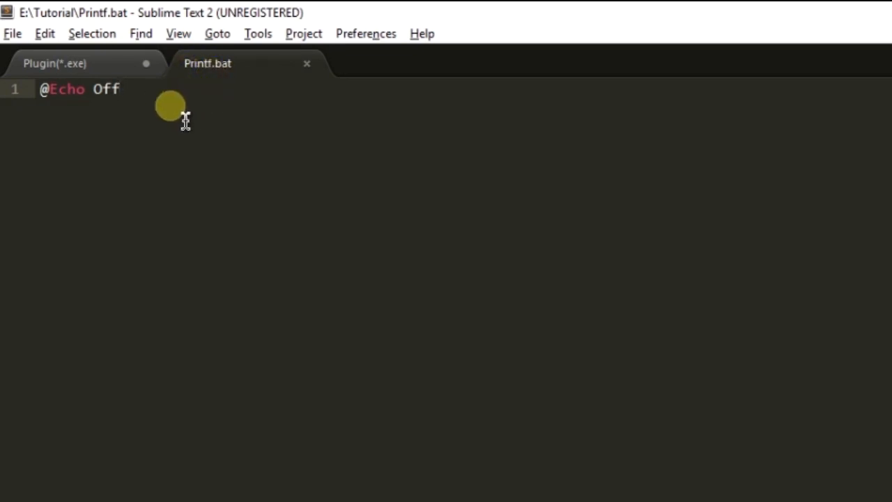
pyautogui.press('enter')
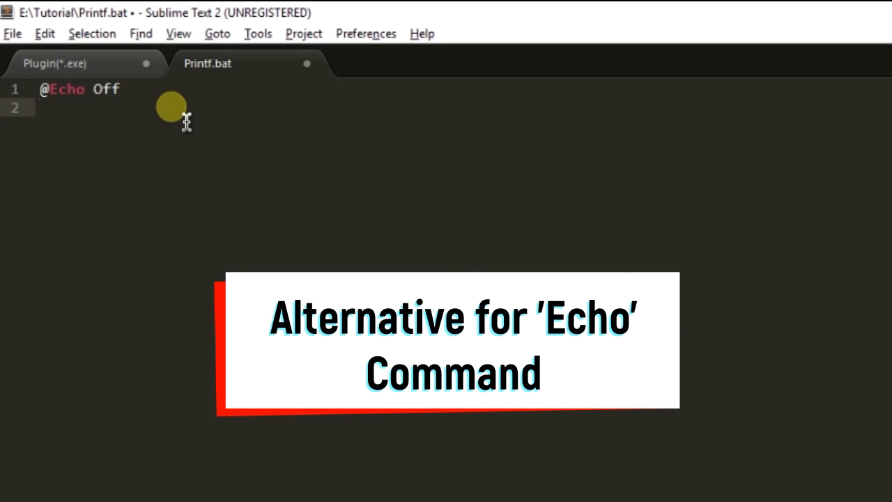
pyautogui.write('Cls')
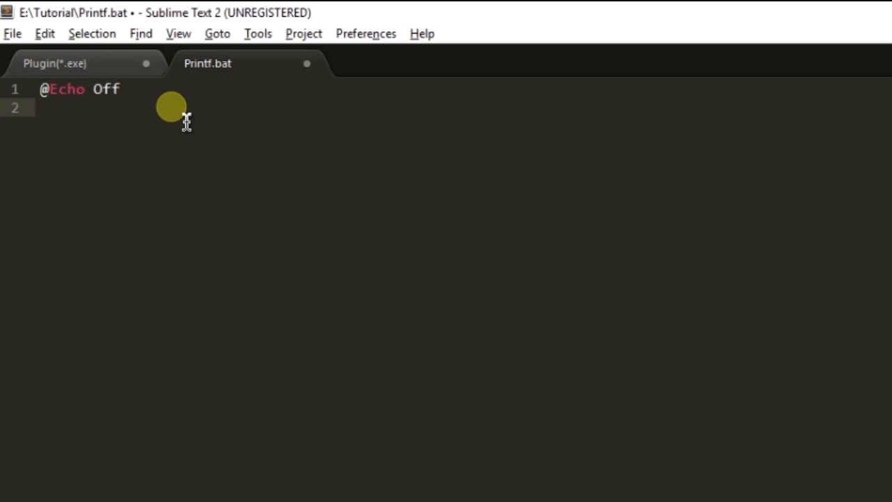
pyautogui.press('Enter')
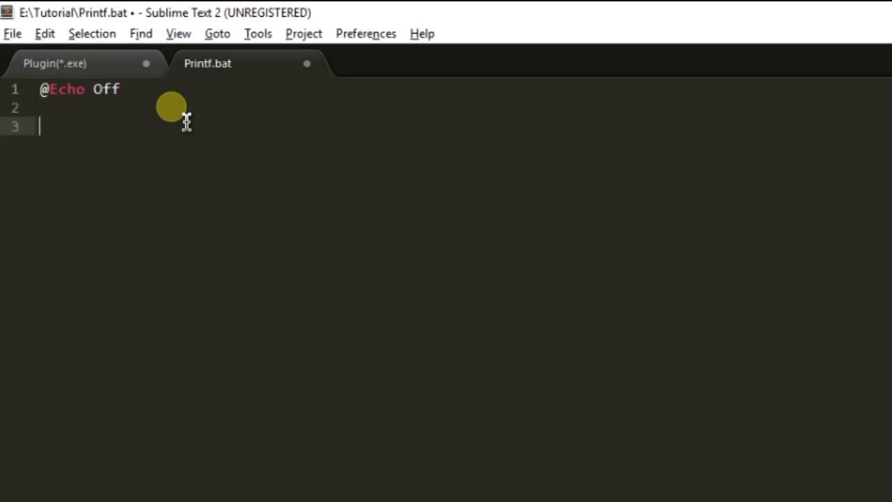
pyautogui.write('%')
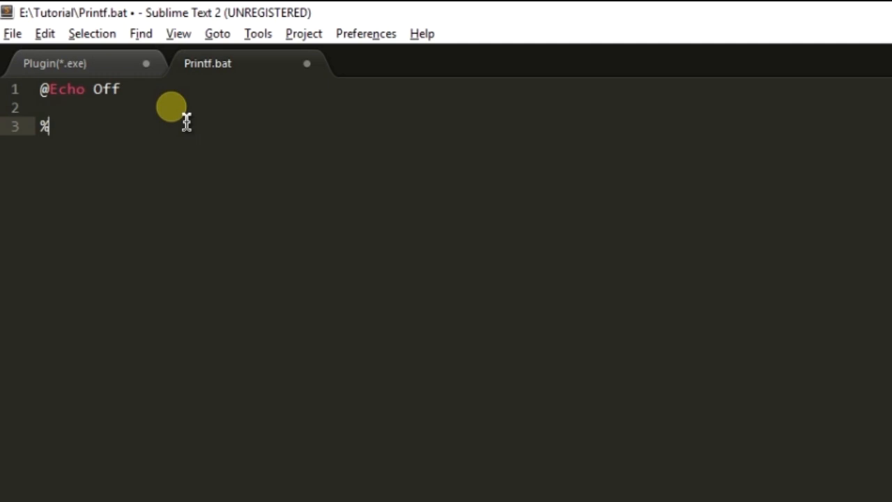
pyautogui.write('~0 %')
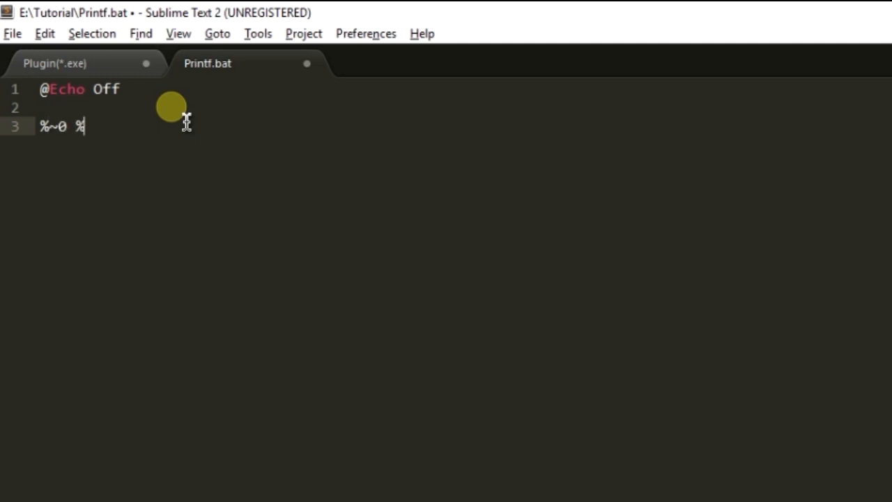
pyautogui.write('~9')
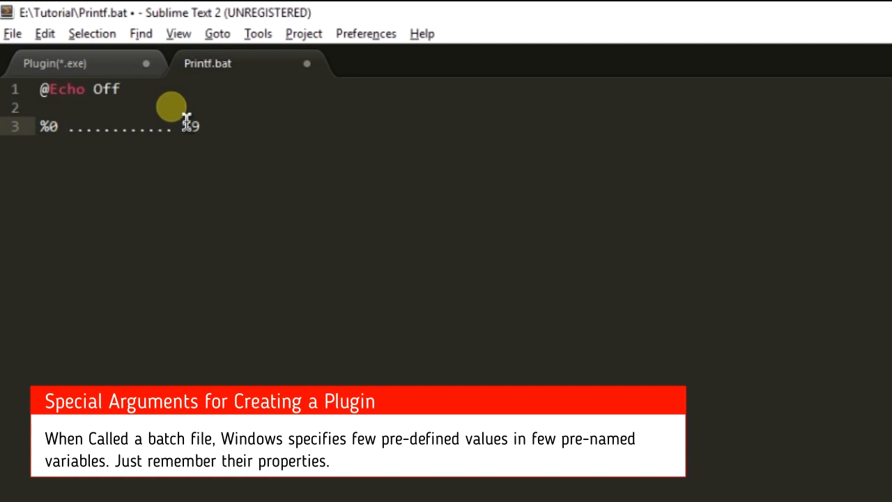
pyautogui.write('%5')
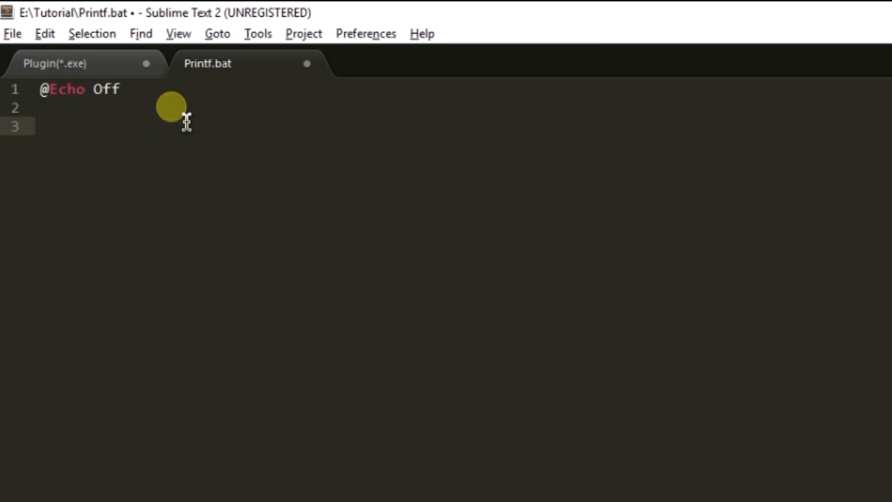
# Type the loop For /L %%A in (0,1,9) echoing each argument
pyautogui.write('For')
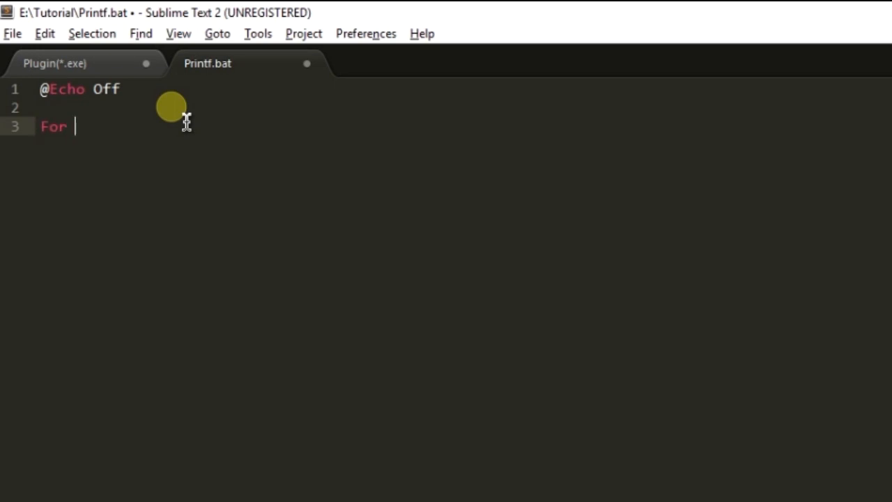
pyautogui.write('/L %')
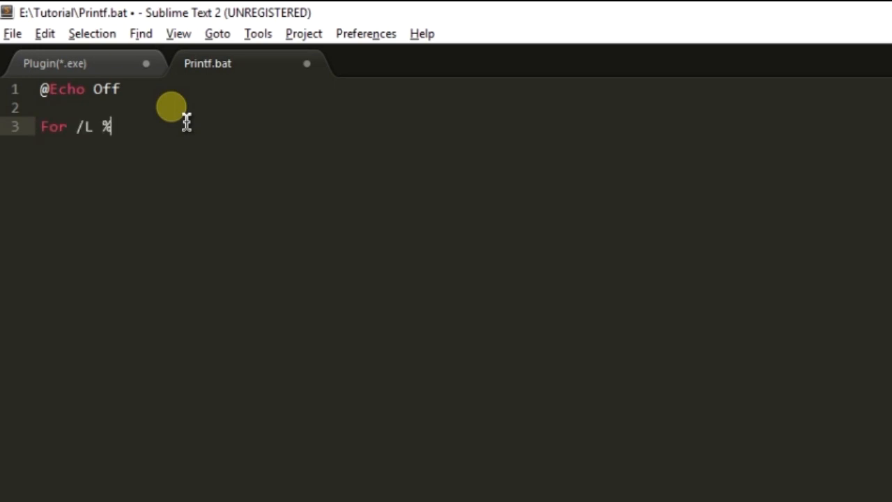
pyautogui.write('%A')
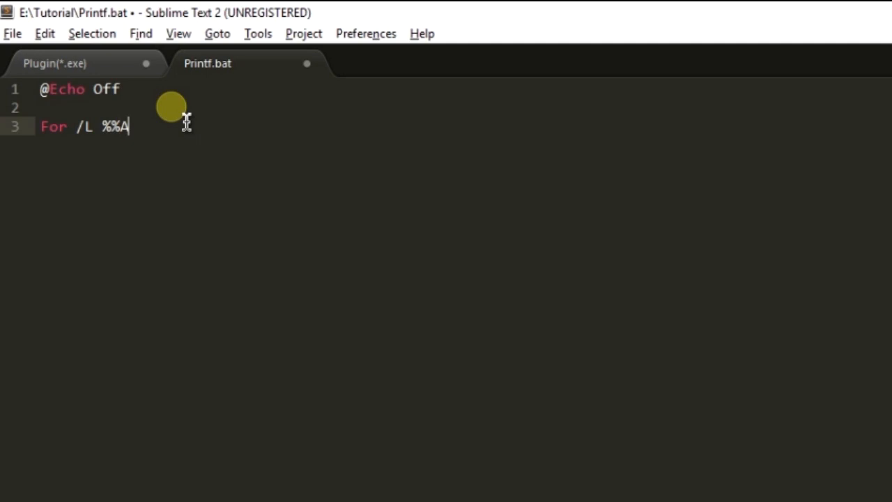
pyautogui.write('in ()')
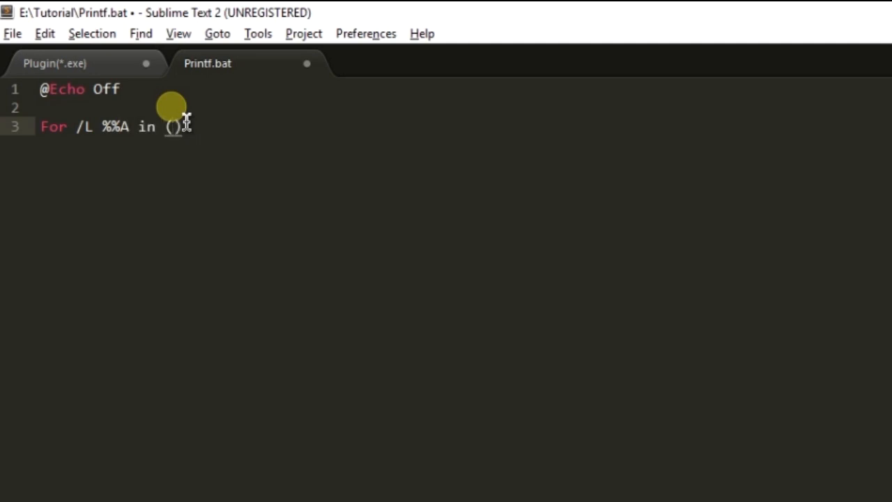
pyautogui.write('0,1')
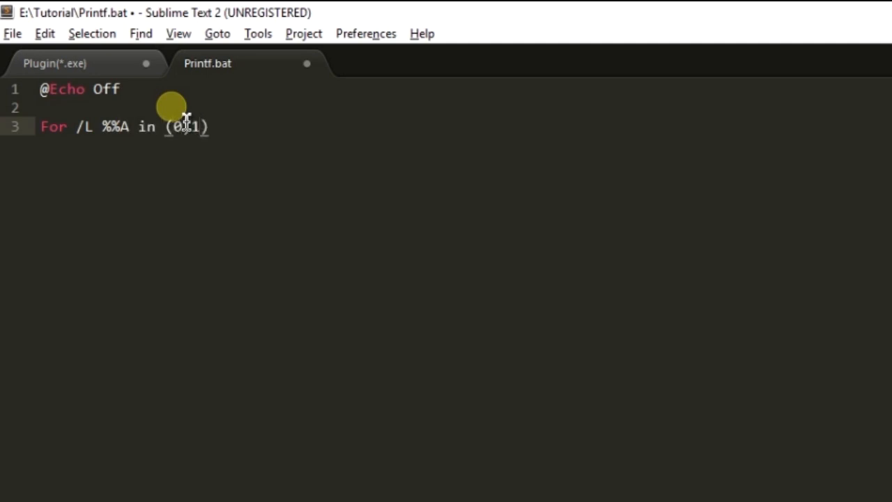
pyautogui.write(',9')
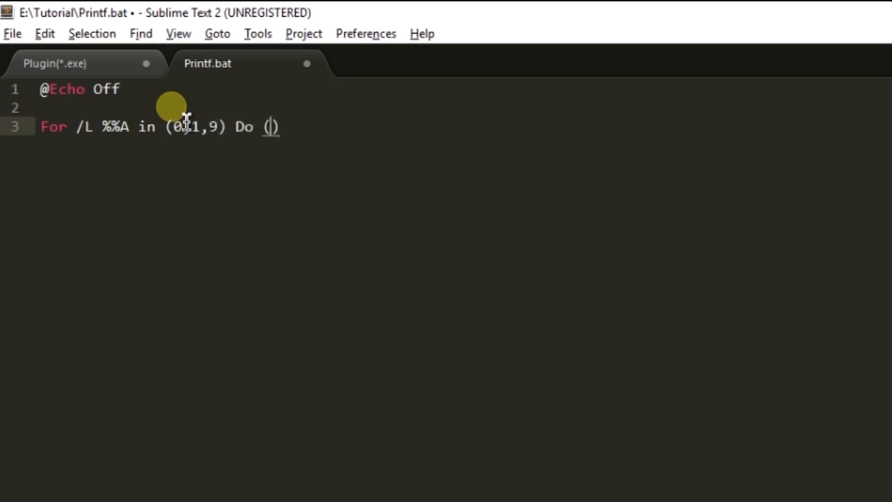
pyautogui.write('Echo.%')
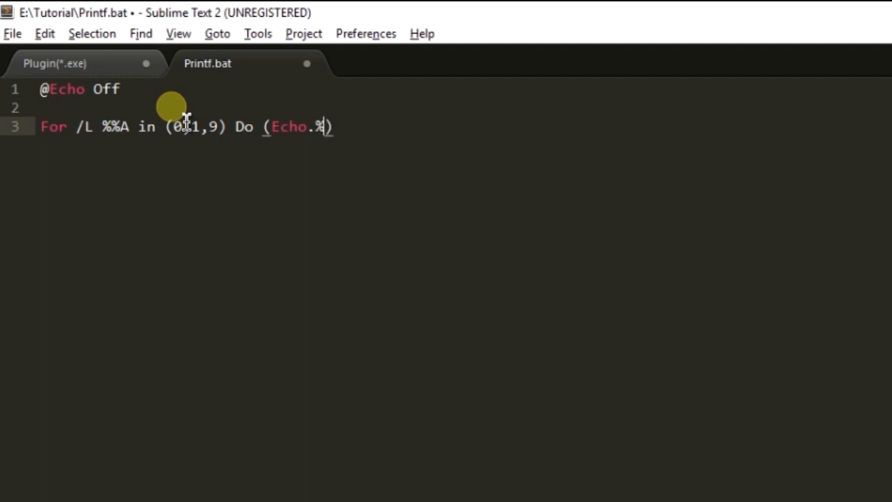
pyautogui.write('%A')
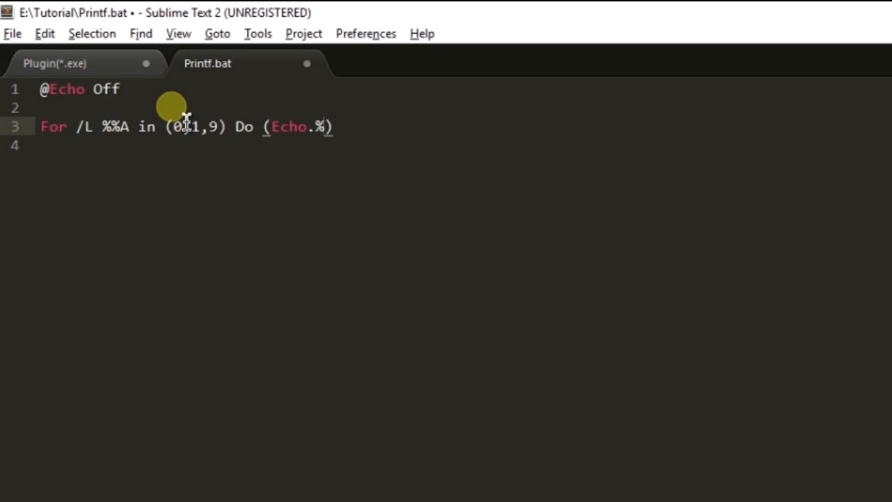
# Correct the echo to Echo.%~%%A and begin a Goto line below the loop
pyautogui.press('Backspace')
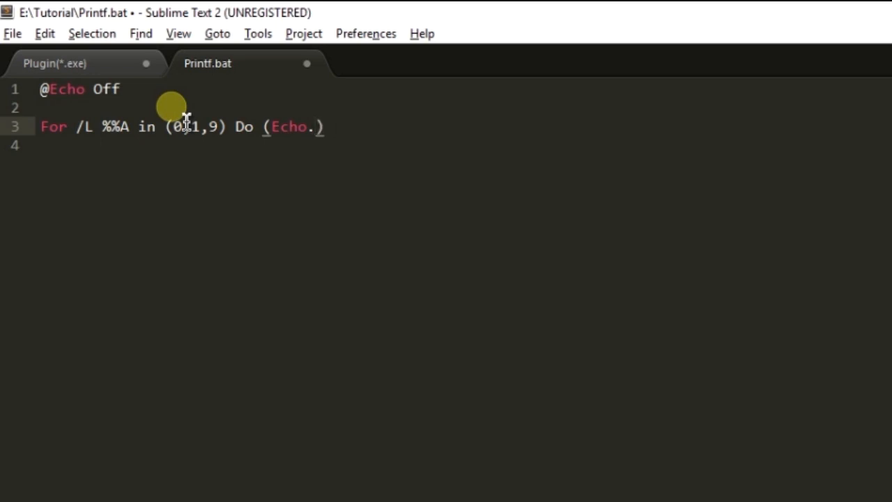
pyautogui.write('%~')
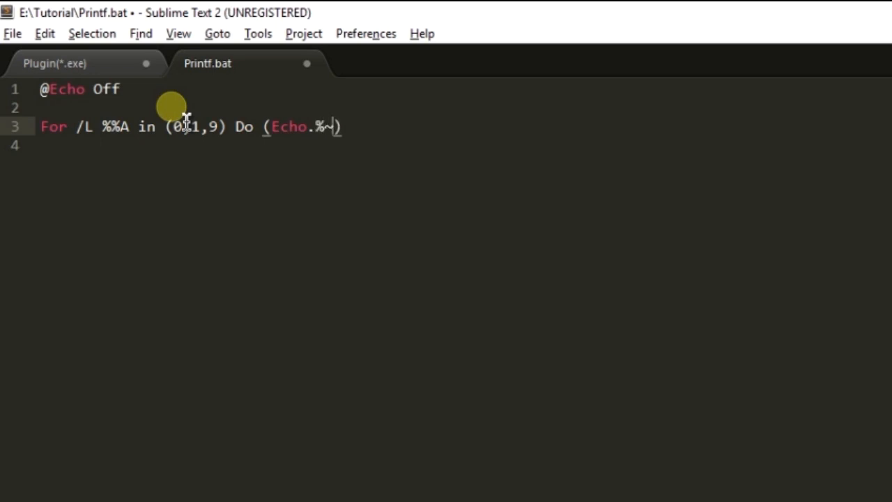
pyautogui.write('%%A')
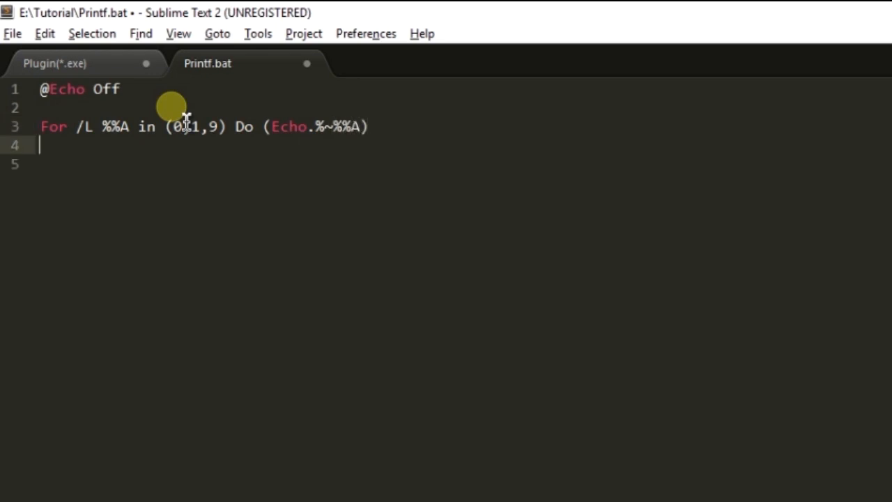
pyautogui.press('enter')
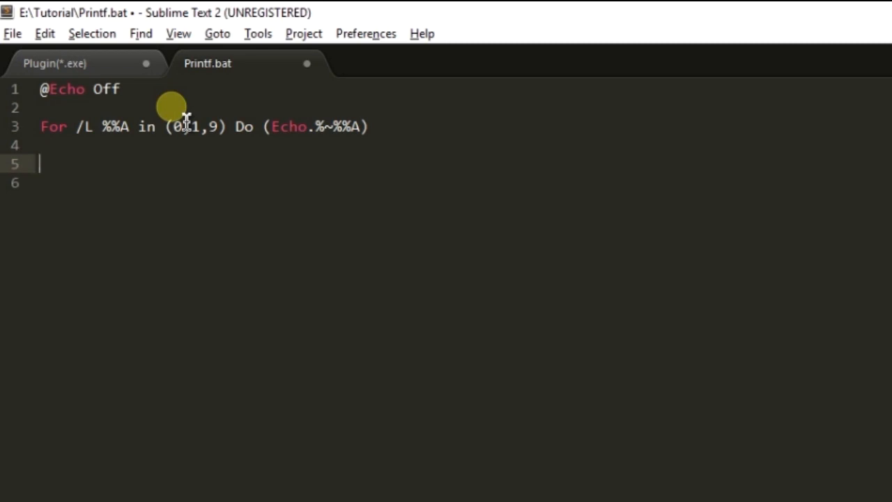
pyautogui.write('Got')
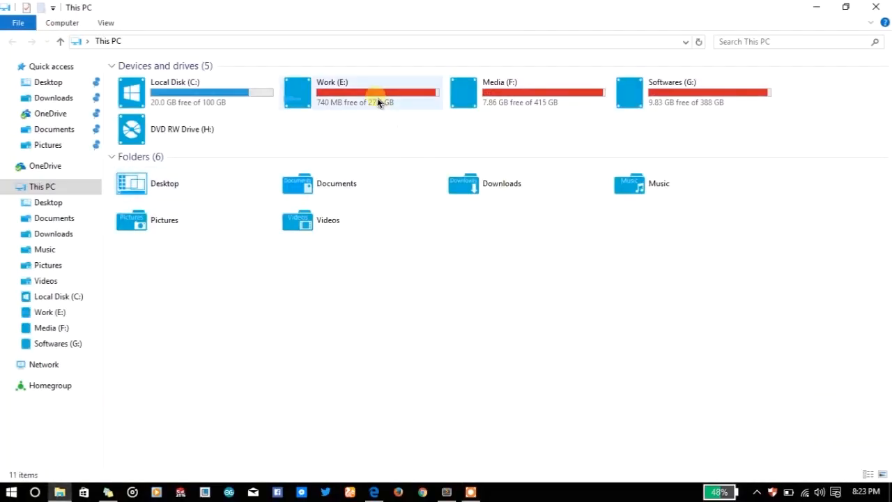
# Run Printf "Hello" from a Command Prompt in E:\Tutorial, getting a path-operator syntax error
pyautogui.doubleClick(361, 91)
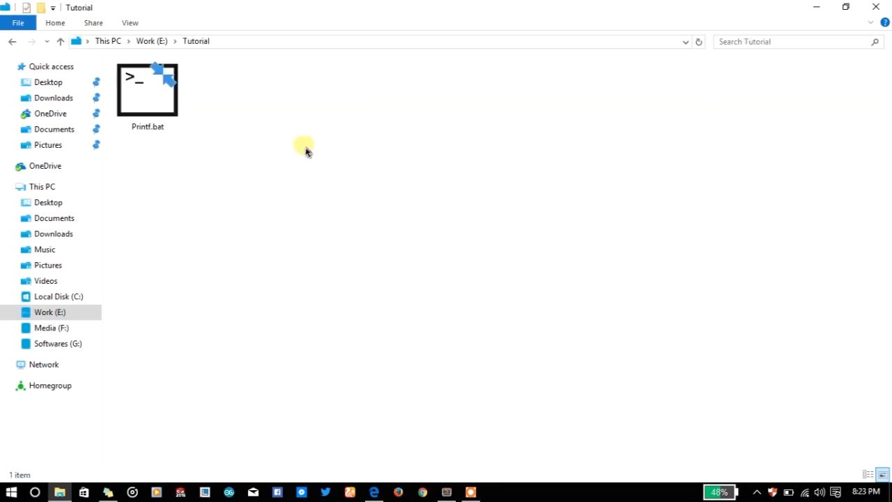
pyautogui.doubleClick(146, 87)
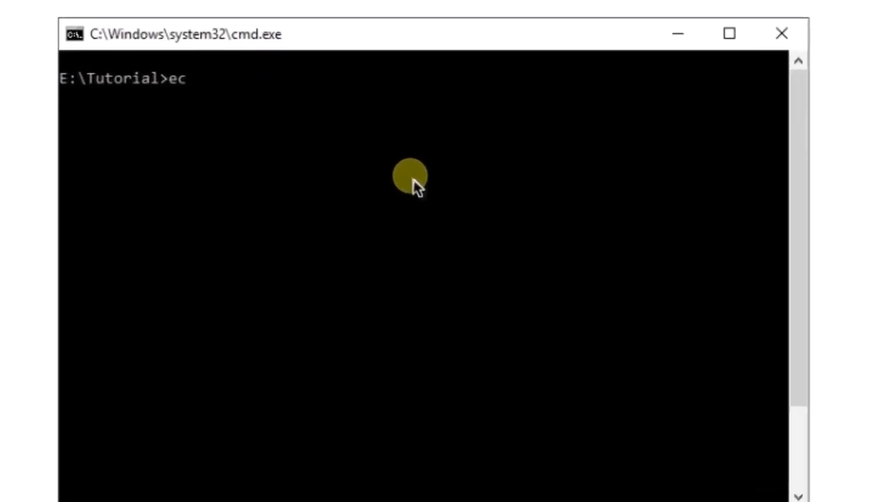
pyautogui.write('Pri')
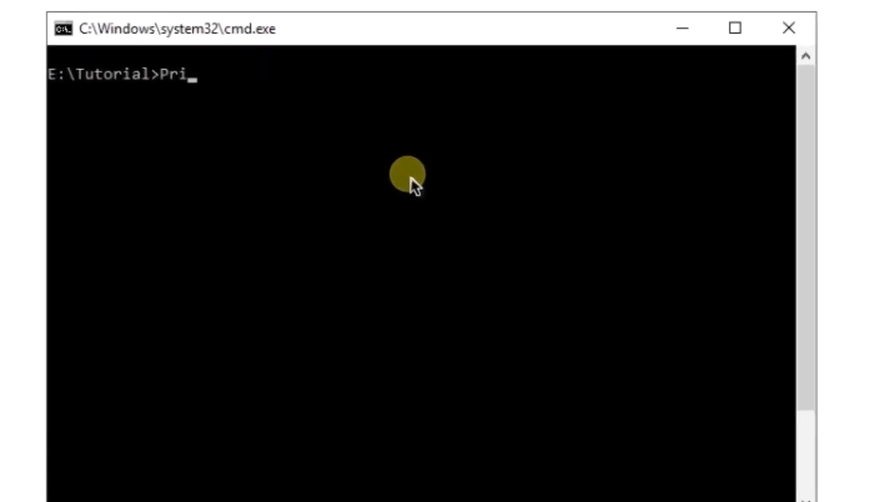
pyautogui.write('ntf')
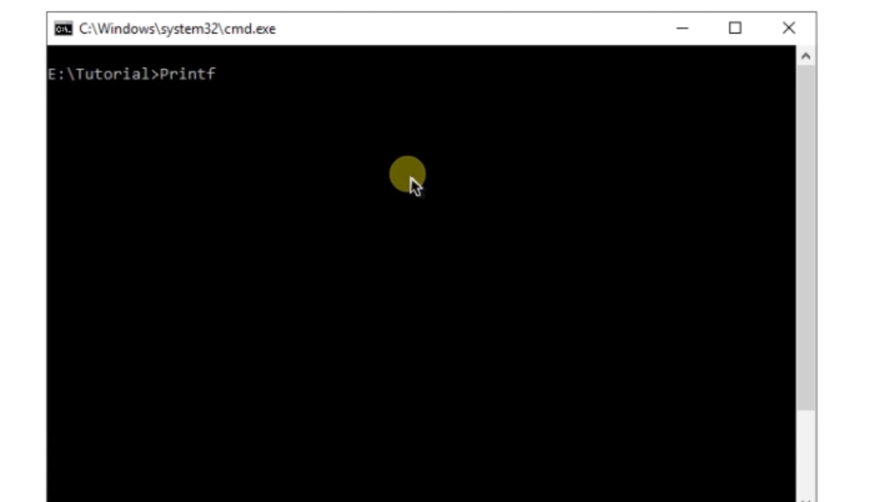
pyautogui.write('"Hello"')
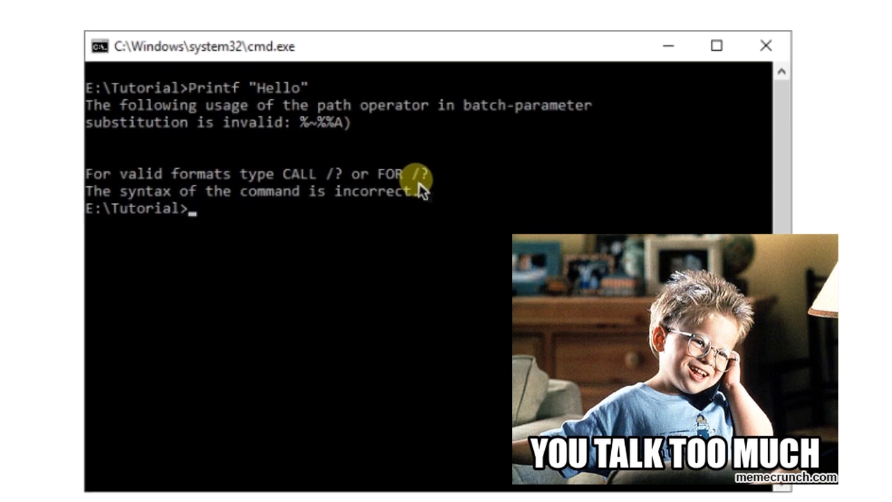
pyautogui.press('alt+tab')
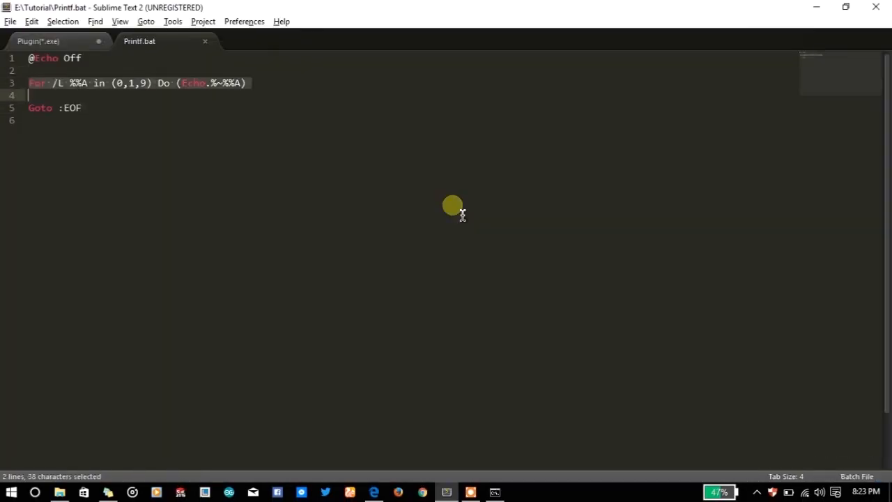
# Replace the For line with an Echo. line listing %~0 %~1 … %~9 on line 3
pyautogui.press('Delete')
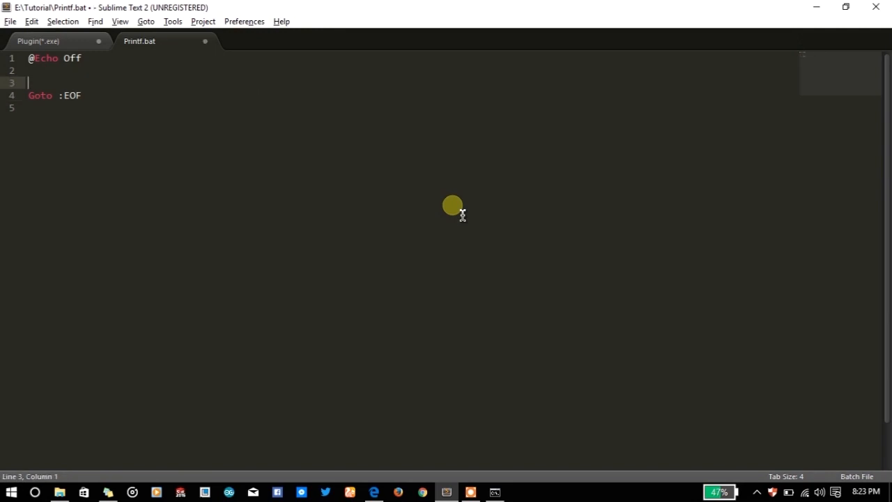
pyautogui.write('Echo.')
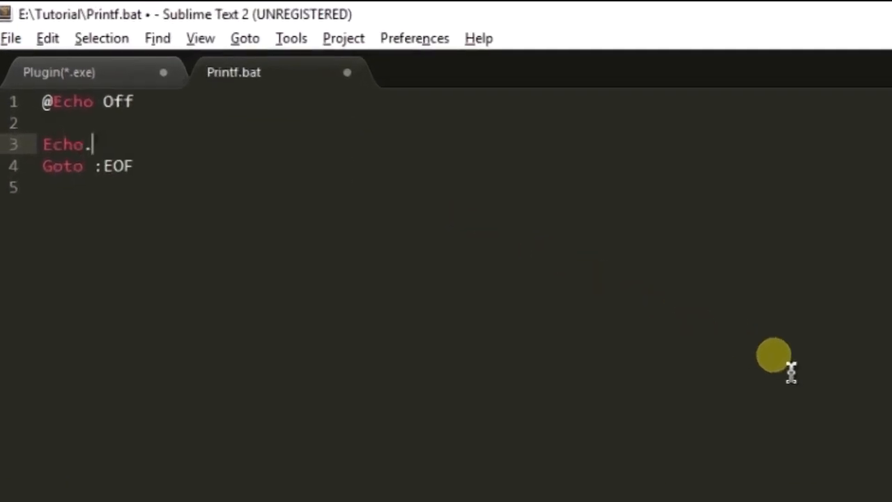
pyautogui.write('%~0')
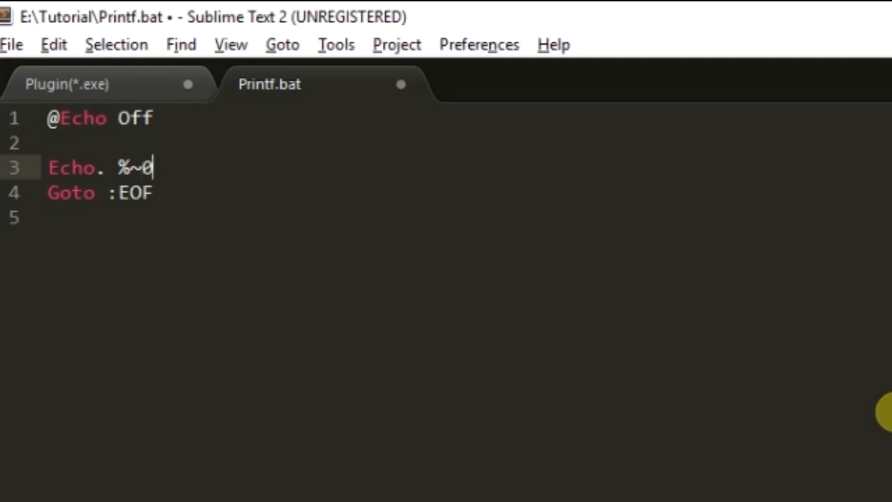
pyautogui.write('%~')
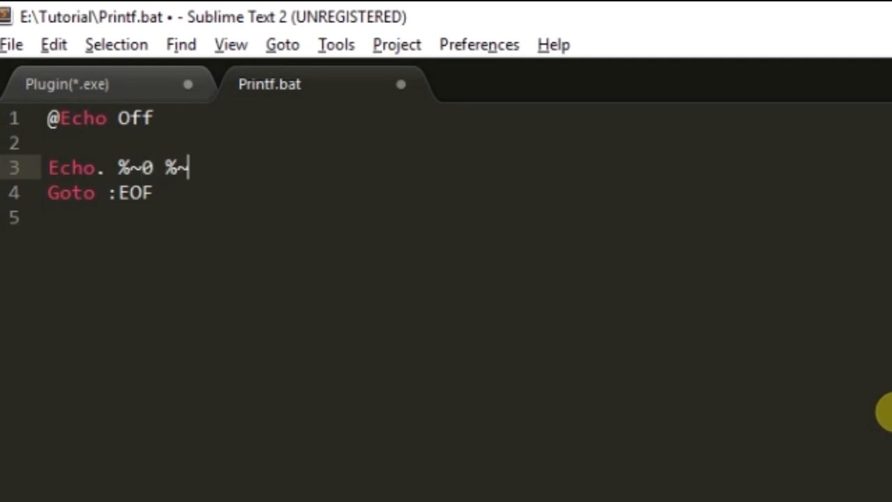
pyautogui.write('1')
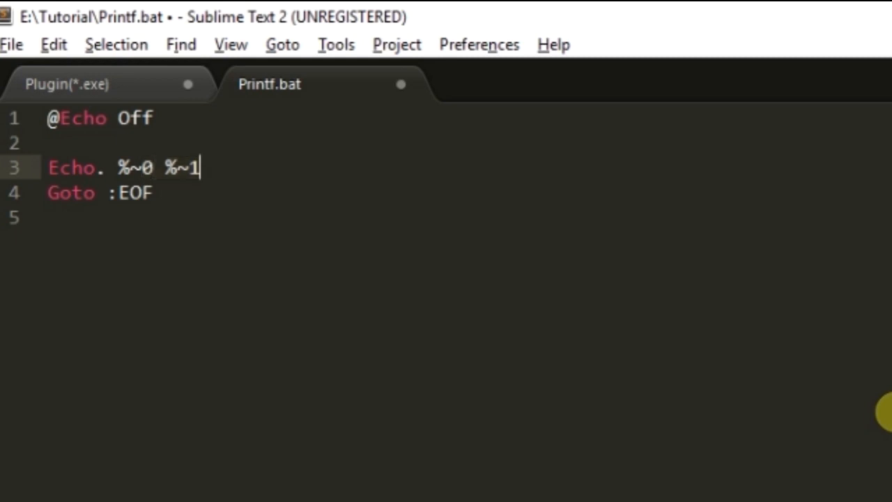
pyautogui.write('%~1 %~1 %~1 %~1 %~1 %~1 %~1 %~1')
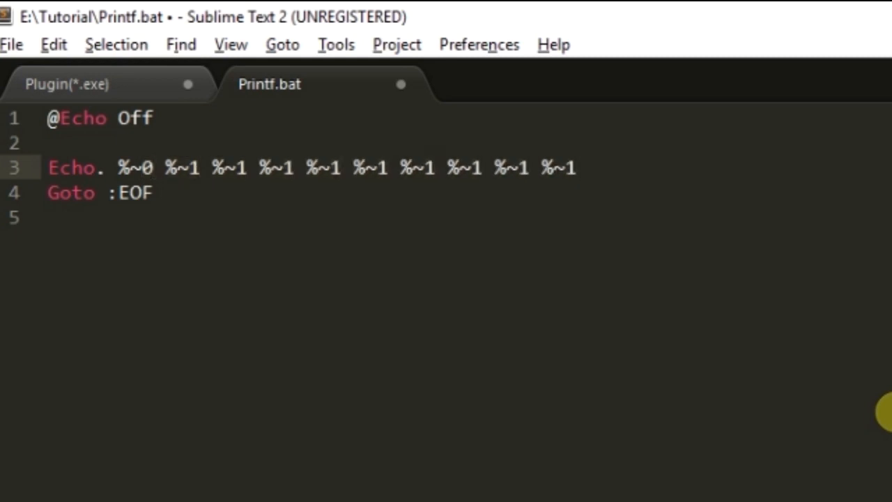
pyautogui.click(217, 167)
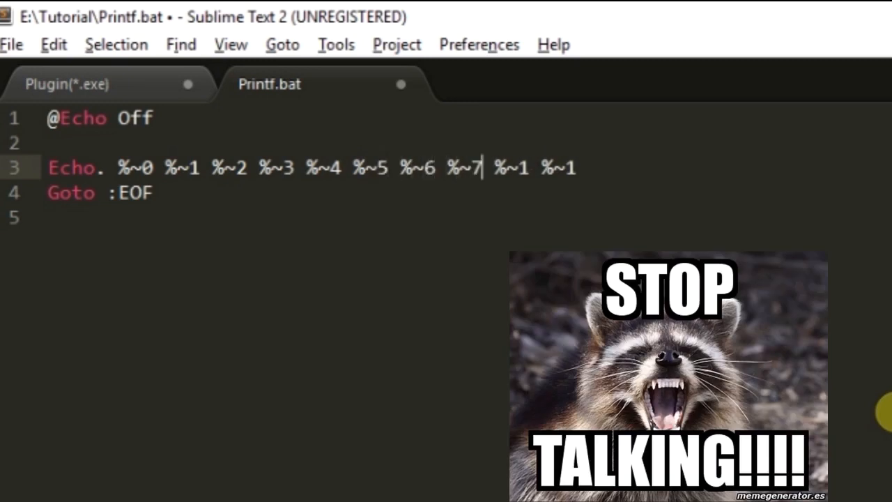
pyautogui.write('%~8')
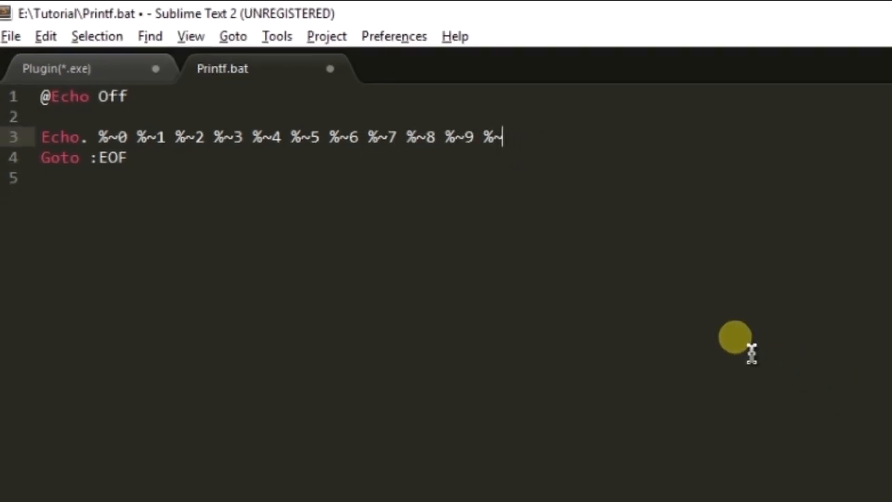
pyautogui.press('alt+tab')
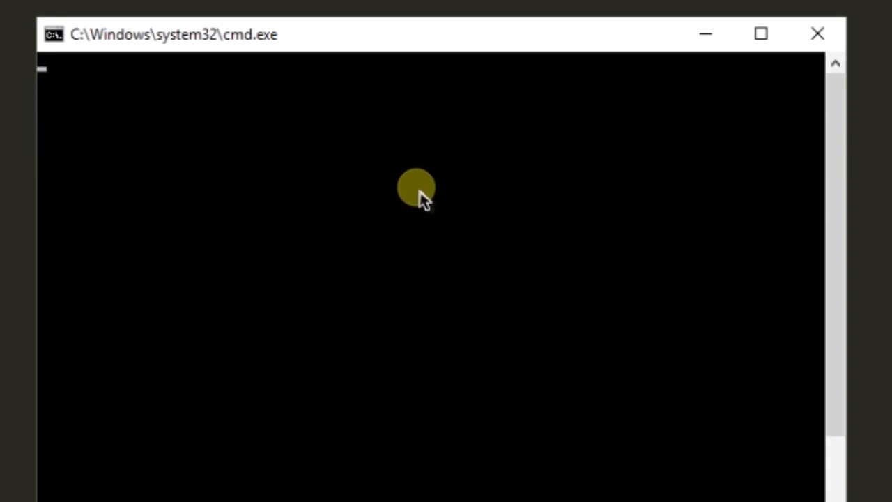
# Trim %~10 from the Echo line, save Printf.bat, and run Printf hi
pyautogui.write('Printf.bat')
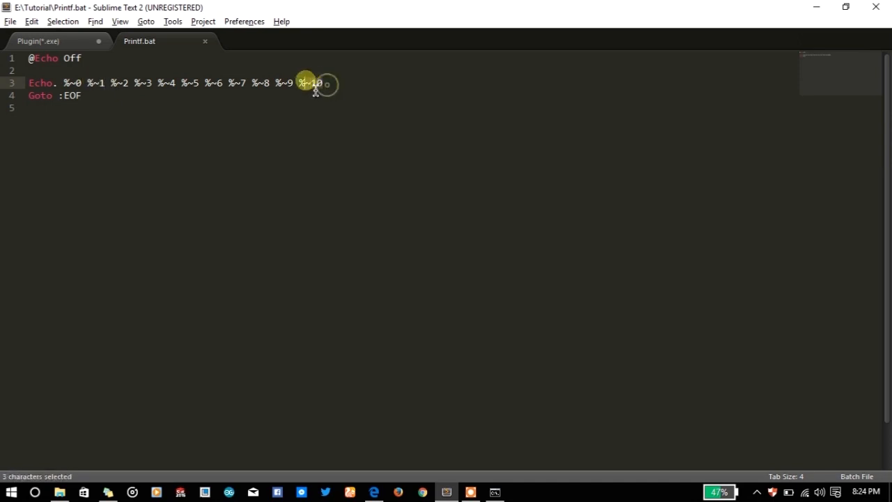
pyautogui.press('Delete')
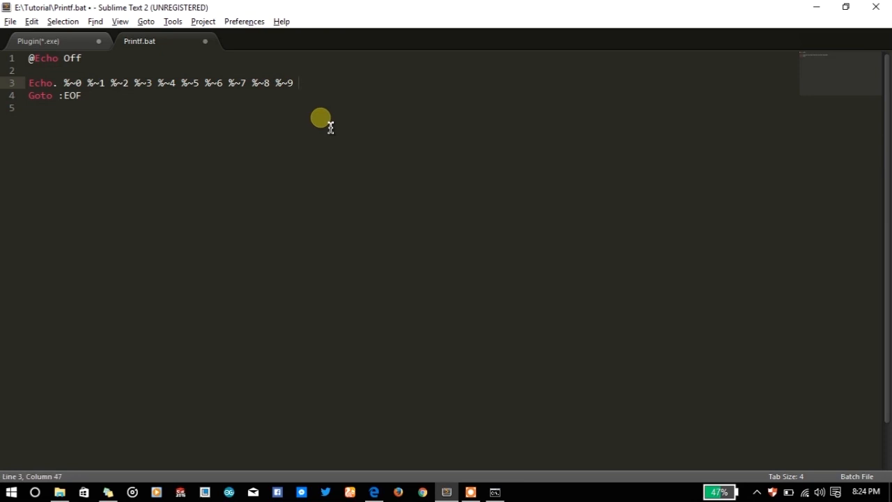
pyautogui.press('ctrl+s')
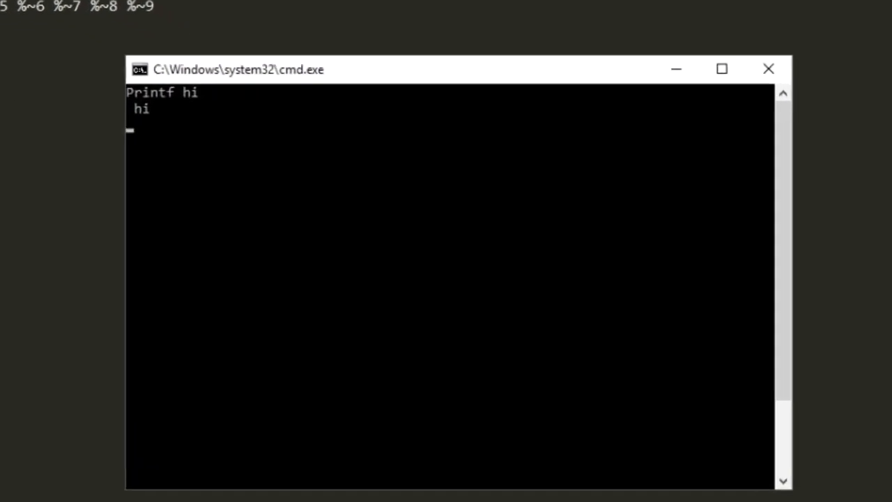
pyautogui.click(769, 69)
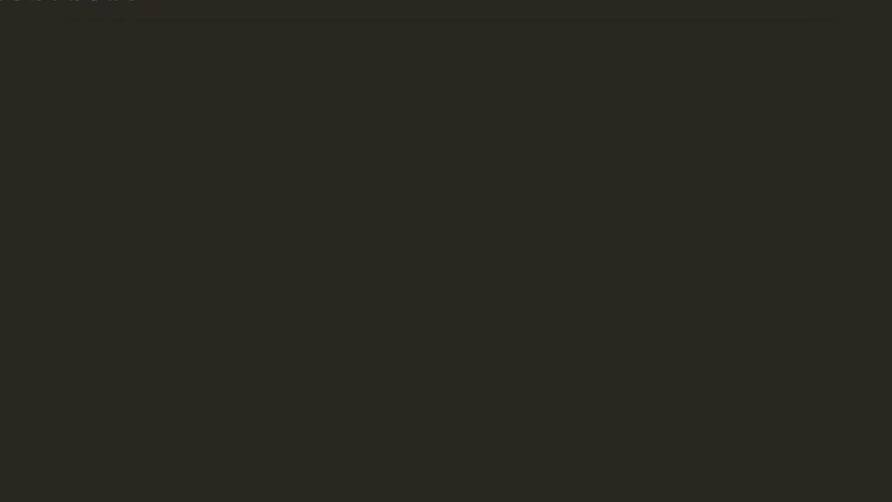
# Run Printf hi my name is karan, which echoes the short sentence in full
pyautogui.press('alt+tab')
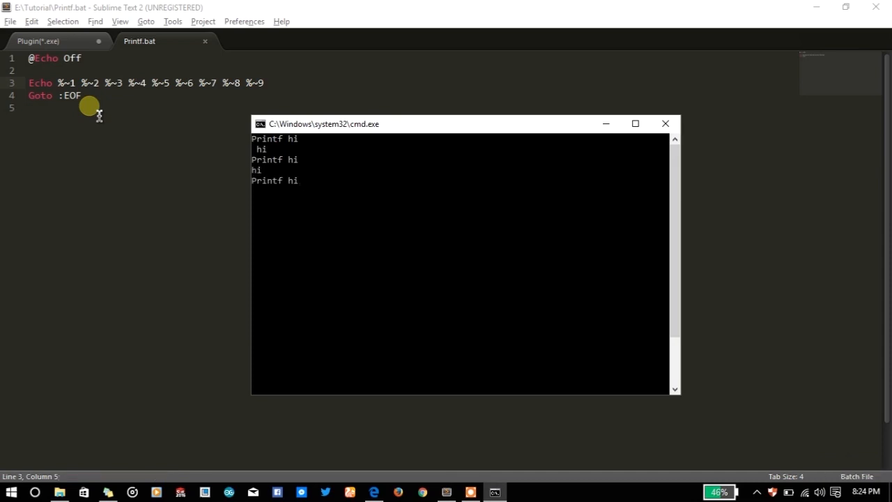
pyautogui.write('my name')
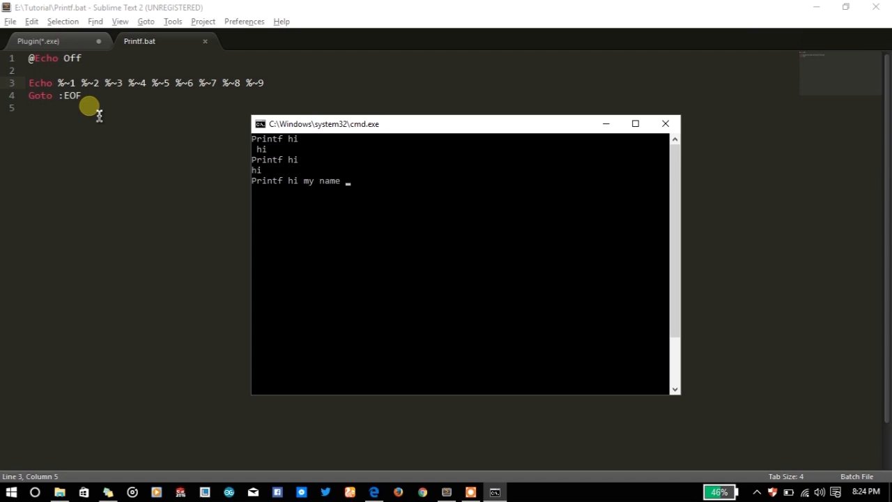
pyautogui.write('is karan')
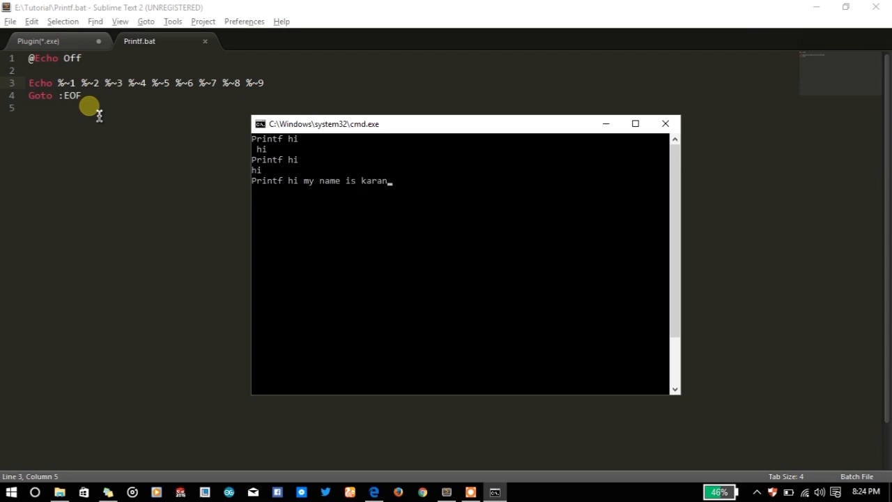
pyautogui.press('enter')
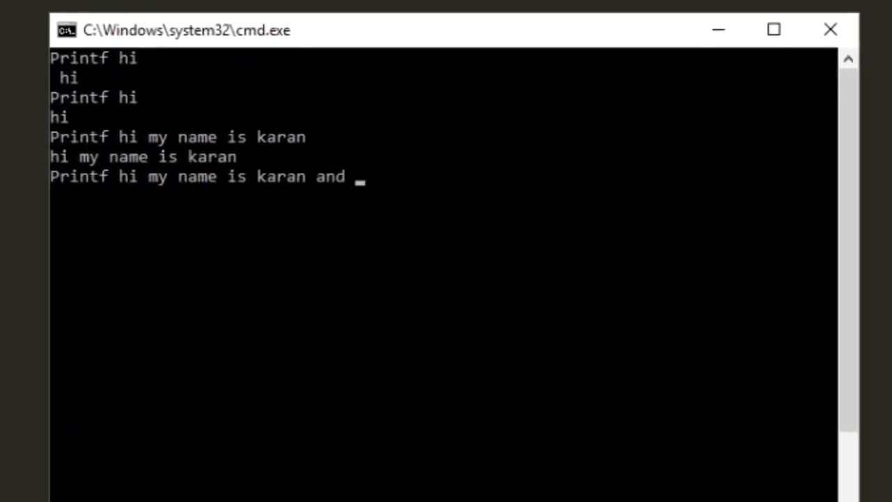
# Run Printf with the longer sentence ending 'i'm a batch programmer from india'
pyautogui.write("i'm a batch")
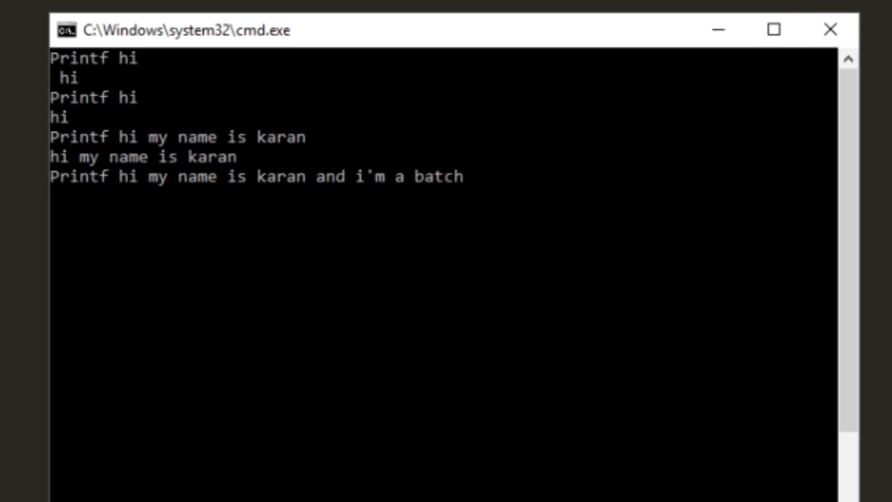
pyautogui.write('progra')
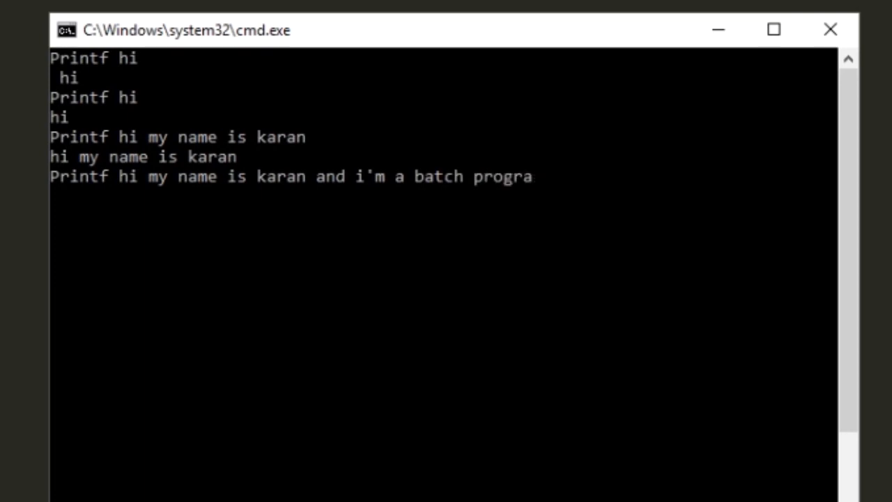
pyautogui.write('mmer from india')
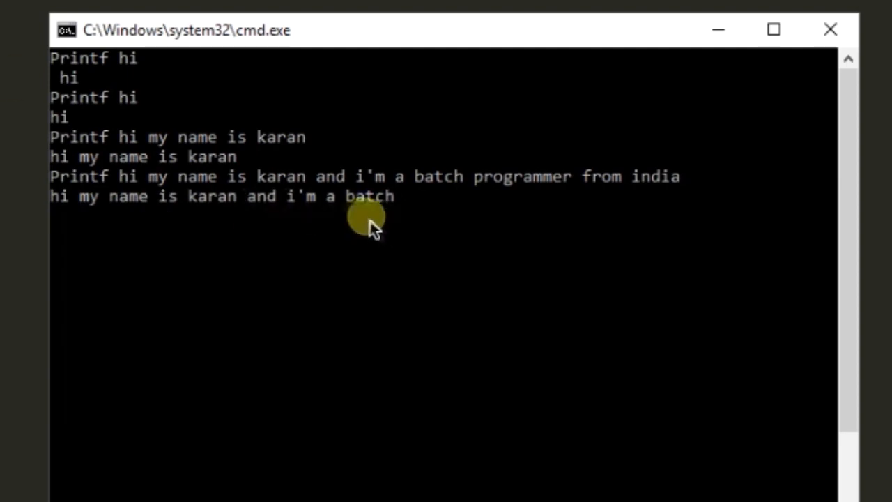
pyautogui.moveTo(617, 199)
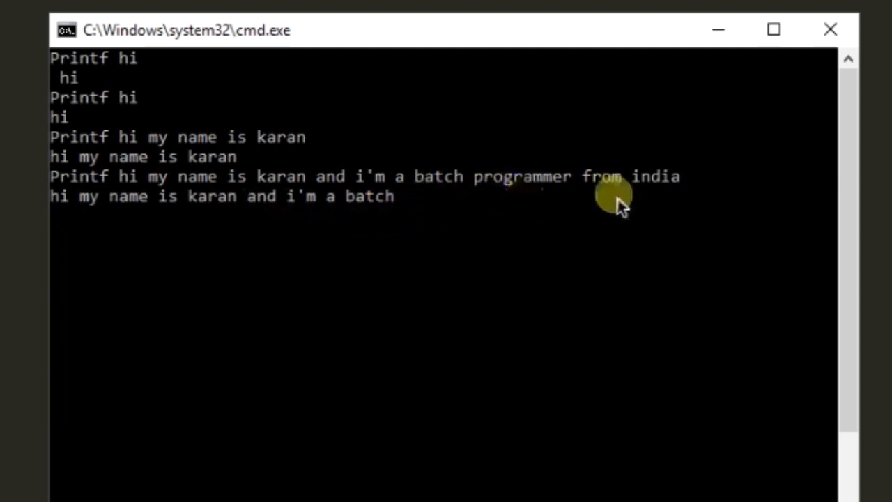
pyautogui.moveTo(331, 289)
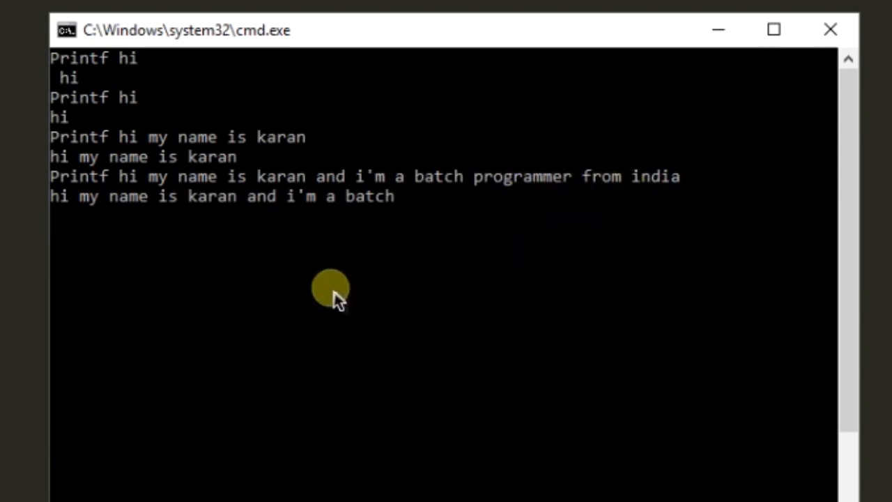
# Recall the long sentence command and rerun it with echo instead of Printf
pyautogui.press('enter')
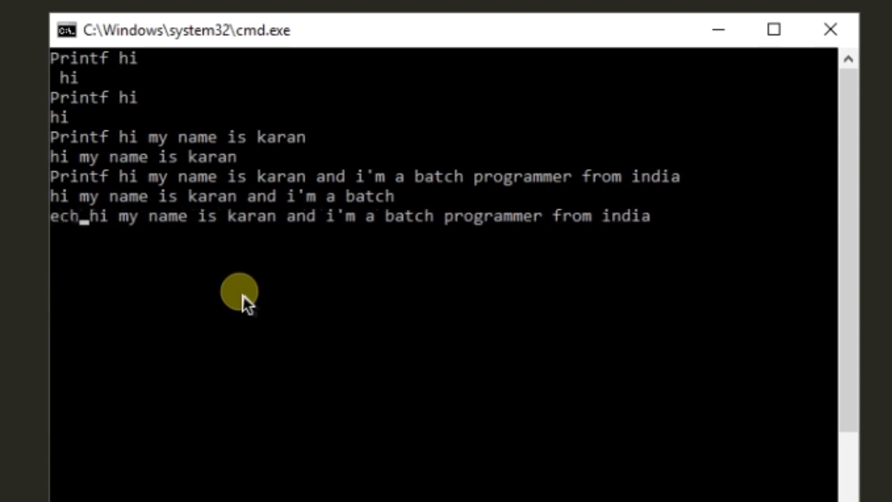
pyautogui.press('Enter')
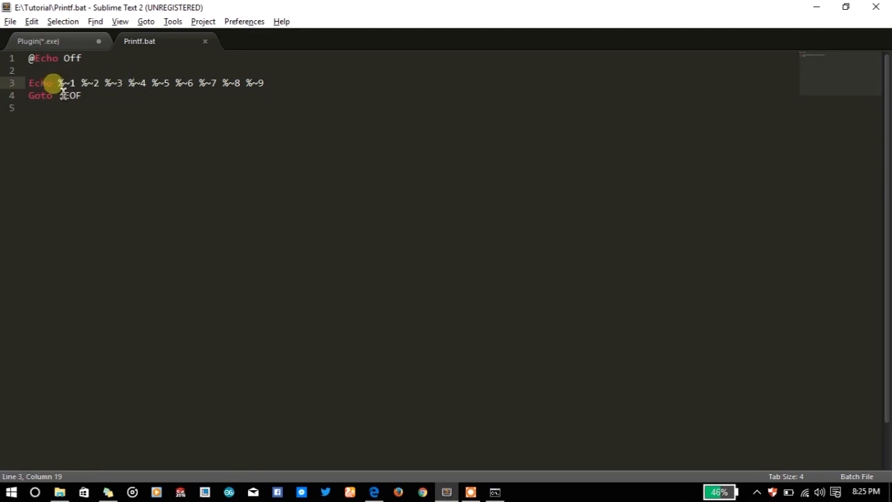
# Replace the old Echo line with IF /I "%~1" NEQ "" ( )
pyautogui.moveTo(63, 83); pyautogui.dragTo(263, 83)
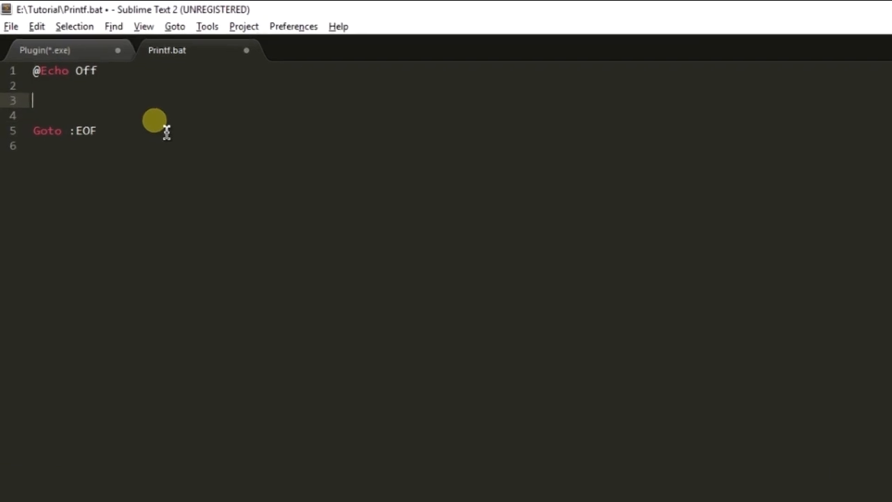
pyautogui.write('IF')
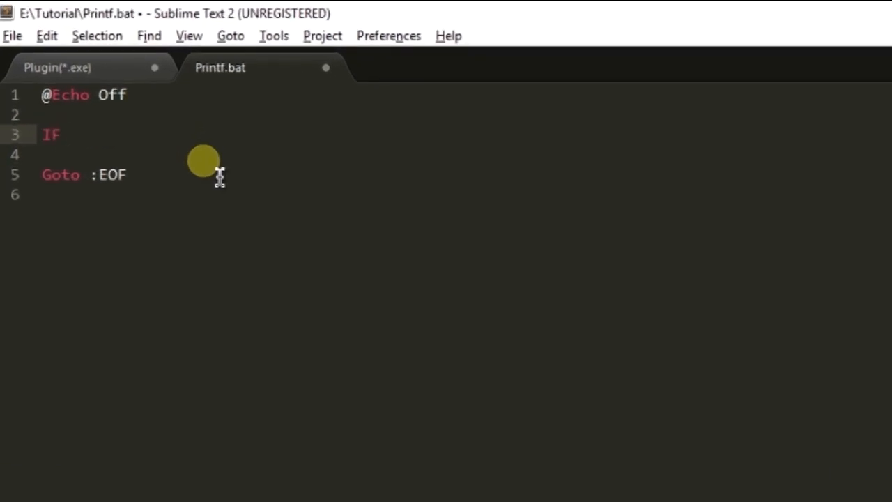
pyautogui.write('/I')
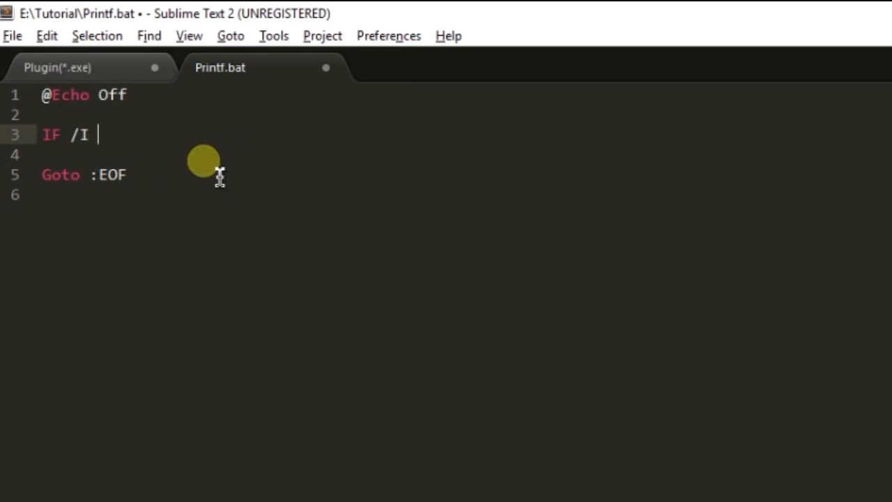
pyautogui.write('""')
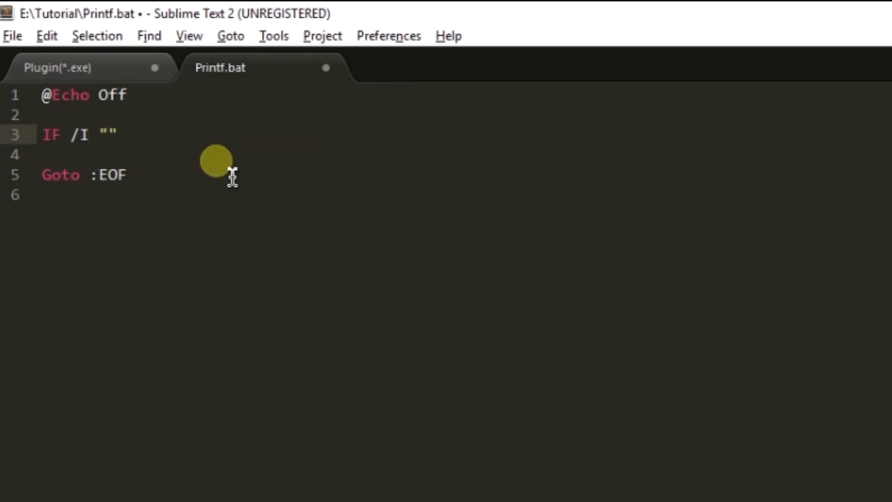
pyautogui.write('%~1')
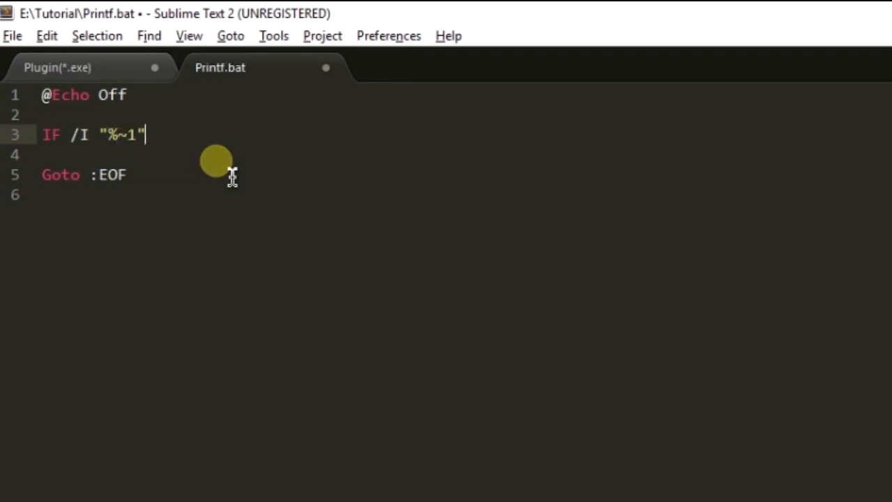
pyautogui.write('== ""')
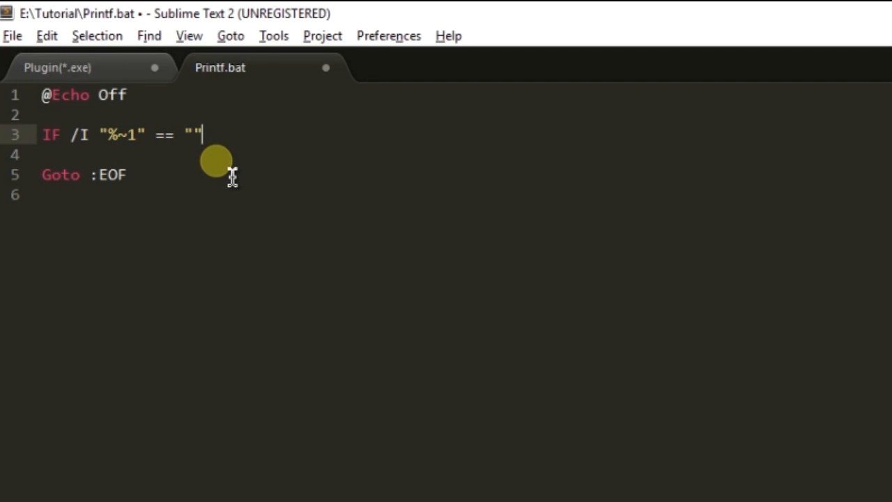
pyautogui.write('NEQ')
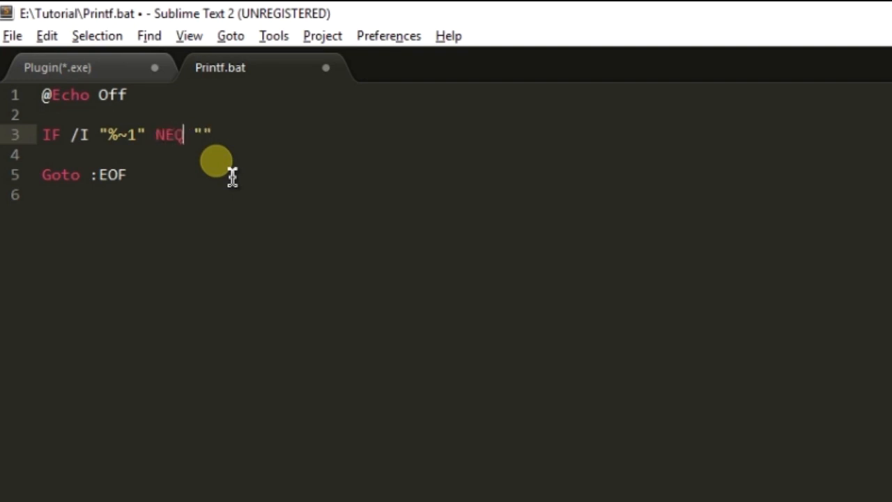
pyautogui.write('()')
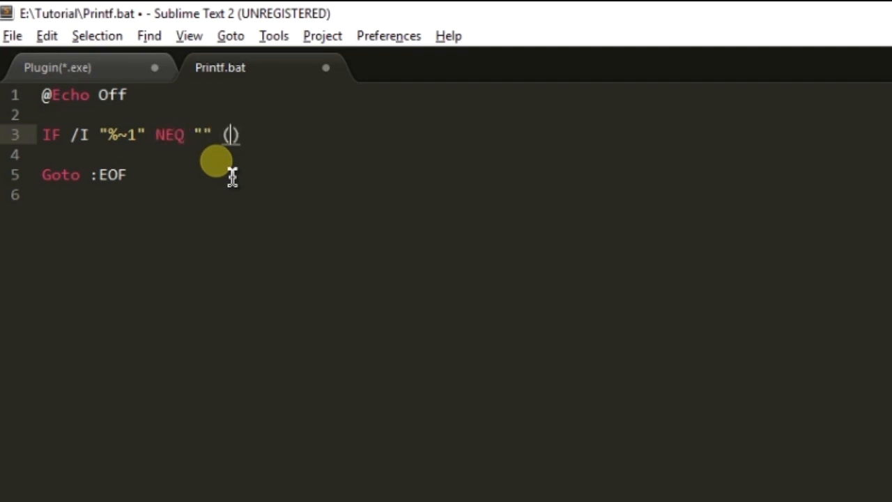
# Put an Echo %~1 line inside the IF block's parentheses
pyautogui.press('enter')
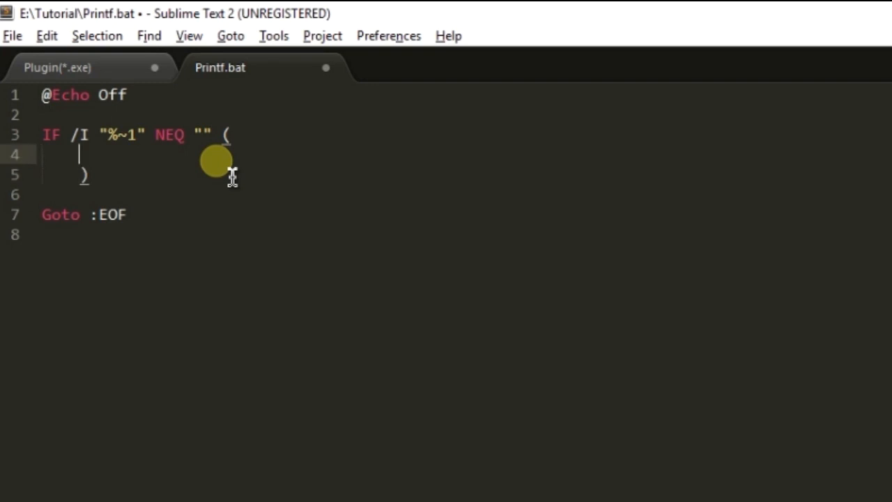
pyautogui.write('Echo.')
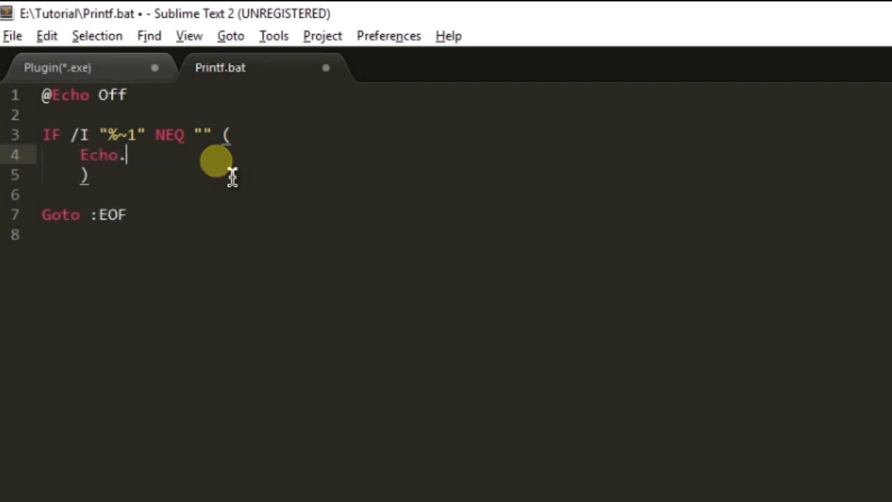
pyautogui.write('%~1')
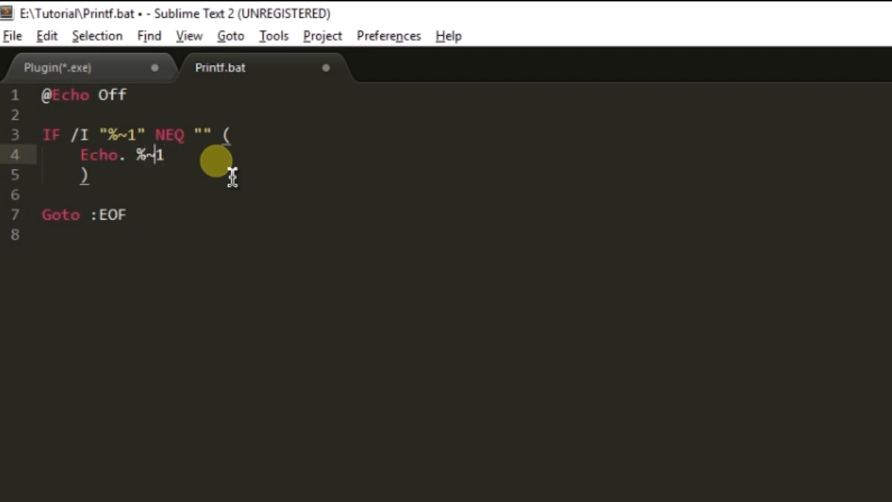
pyautogui.press('Backspace')
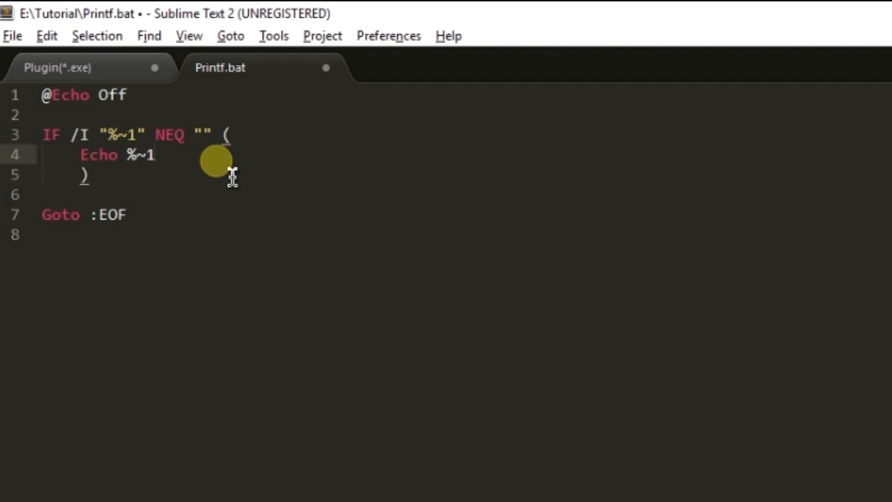
# Add a Shift /1 line directly after Echo %~1 inside the IF block
pyautogui.click(156, 155)
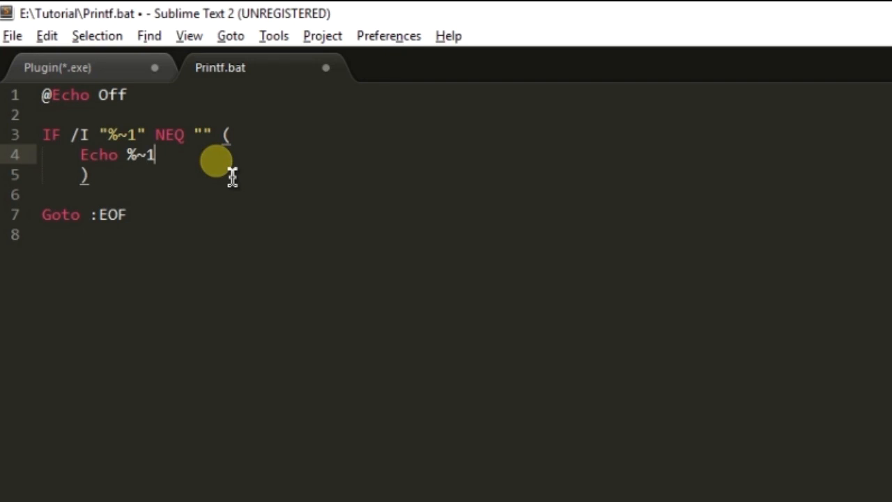
pyautogui.press('enter')
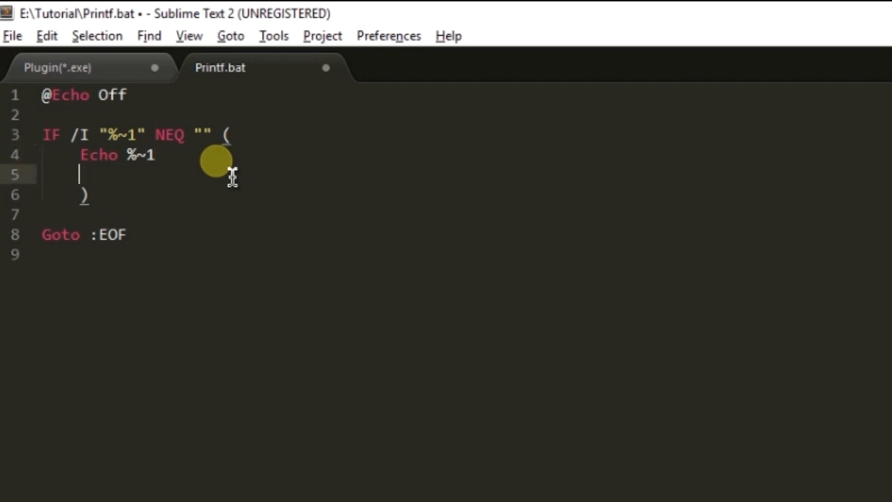
pyautogui.write('Shit')
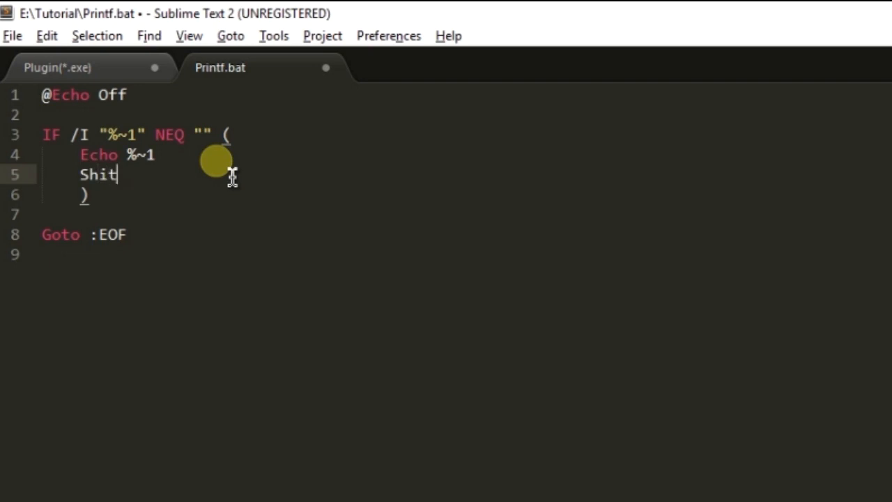
pyautogui.write('ft')
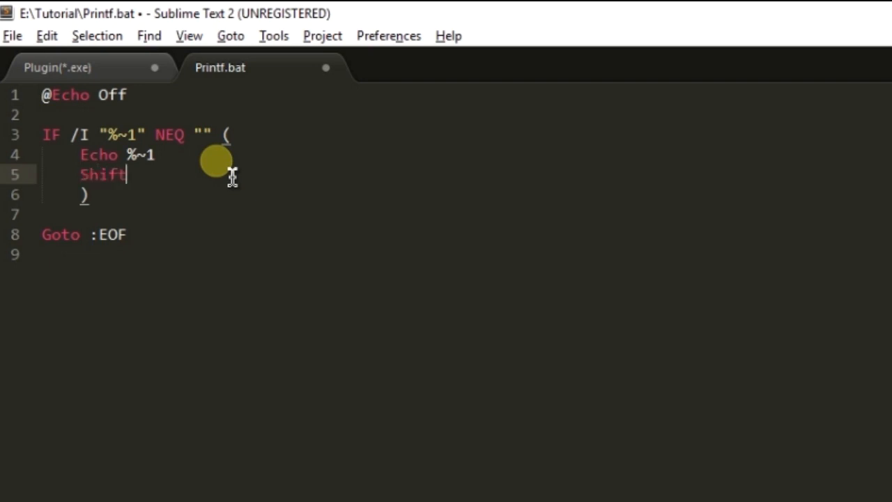
pyautogui.write('/')
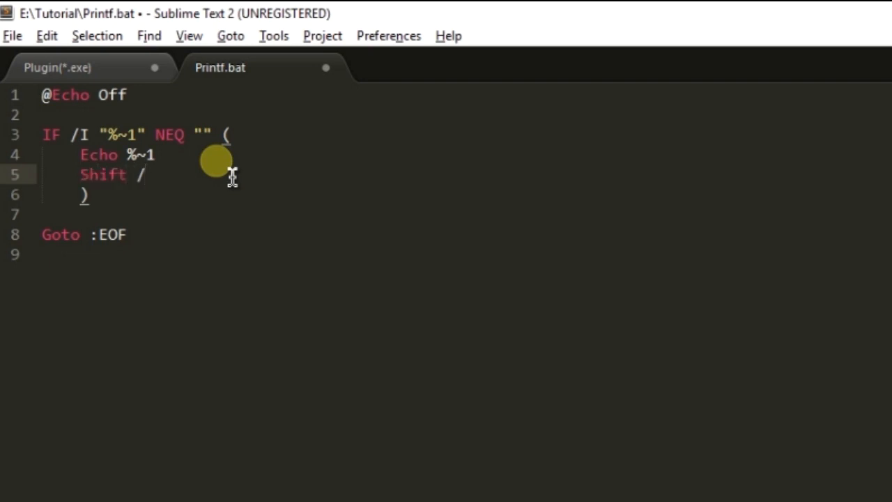
pyautogui.write('1')
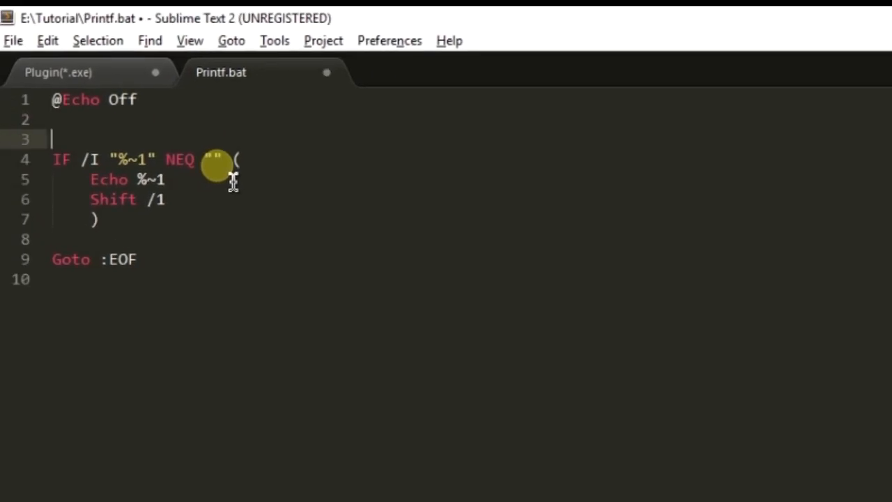
# Add a :Loop label above the IF and Goto :Loop after Shift /1
pyautogui.write(':')
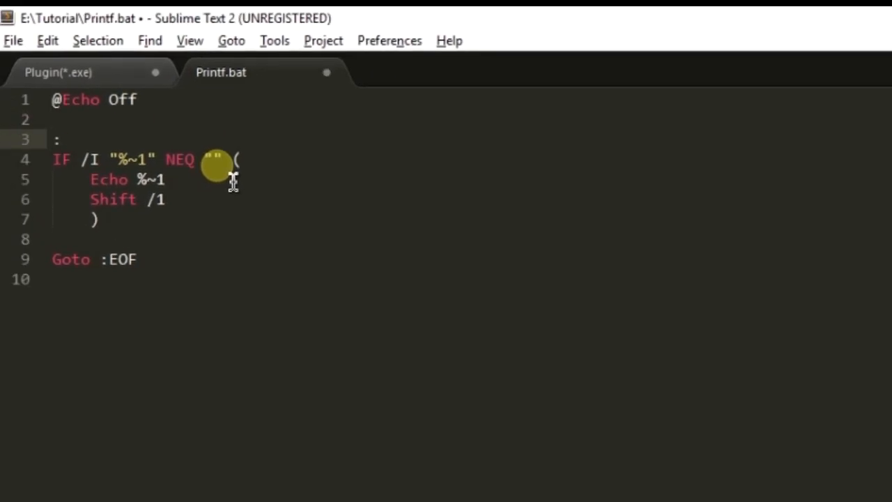
pyautogui.write('Loop')
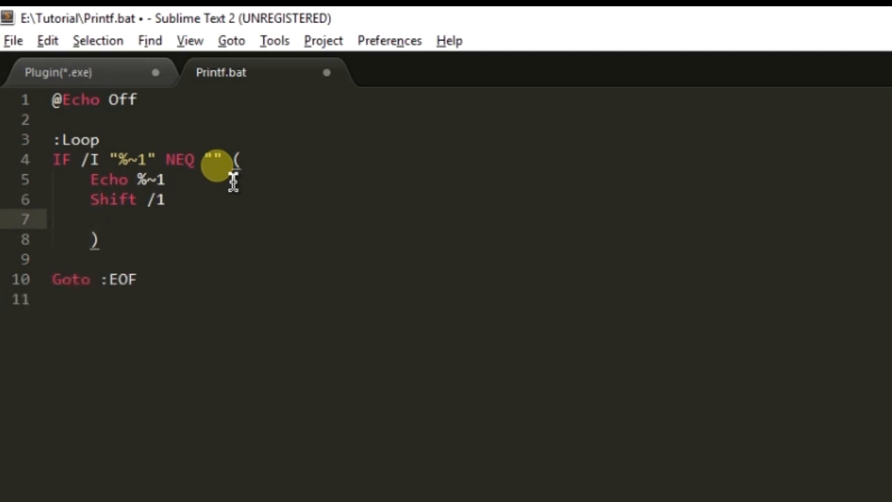
pyautogui.write('Goto :L')
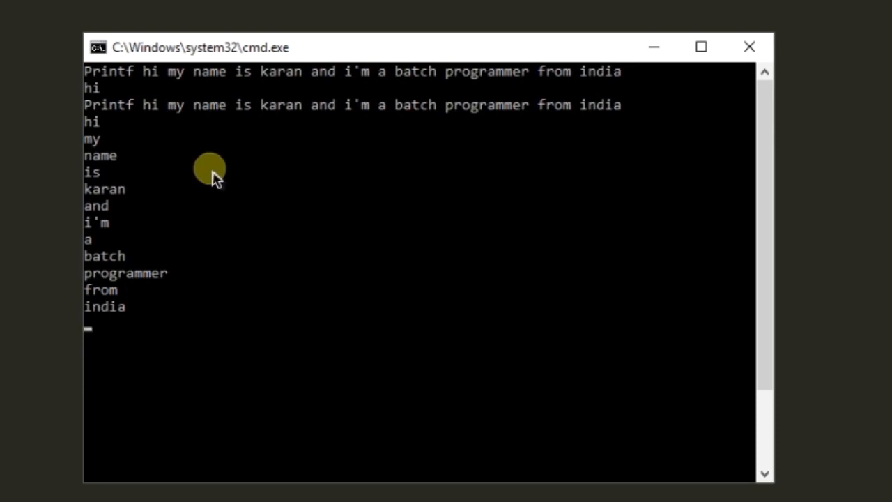
pyautogui.moveTo(178, 251)
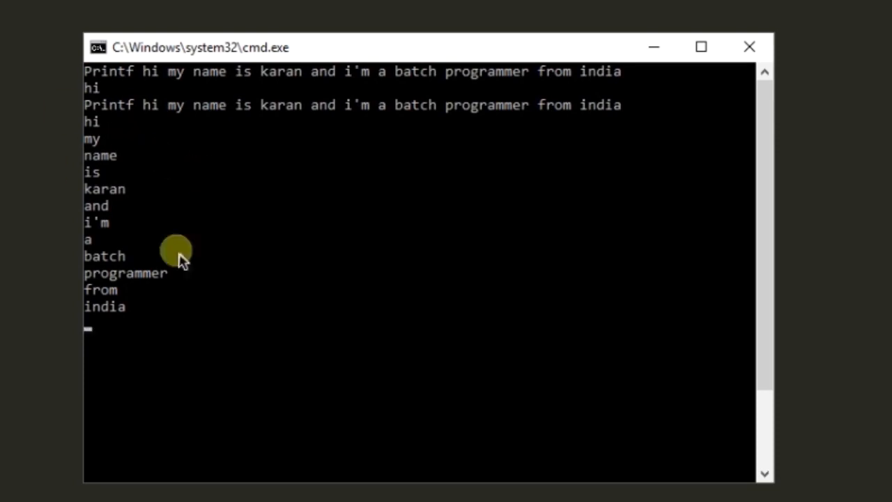
pyautogui.moveTo(136, 367)
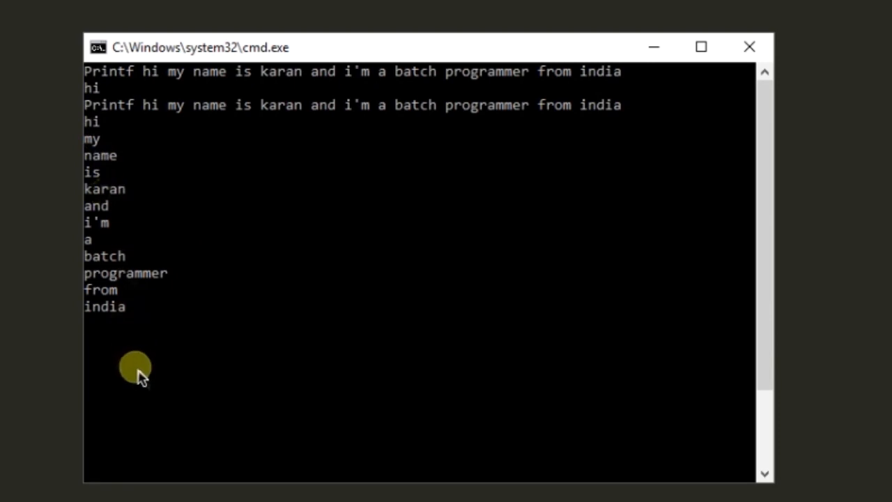
pyautogui.moveTo(104, 205)
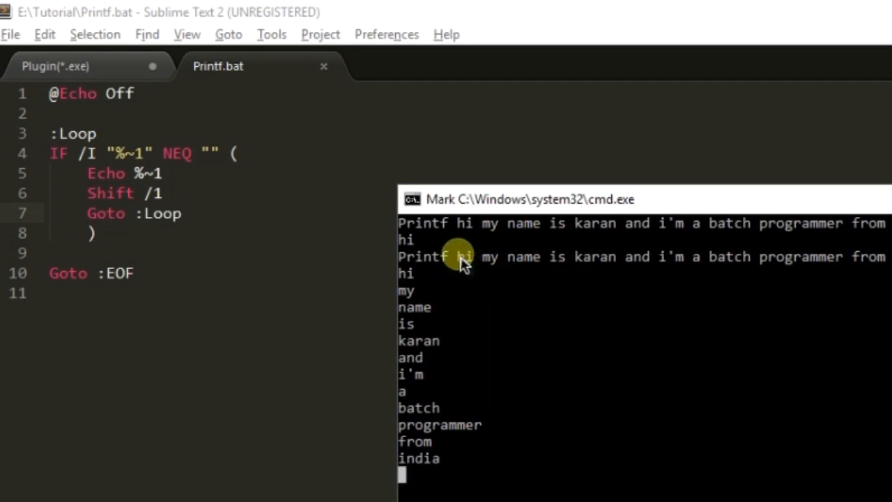
# Mark the argument text of the second Printf command in the console
pyautogui.moveTo(460, 257); pyautogui.dragTo(767, 256)
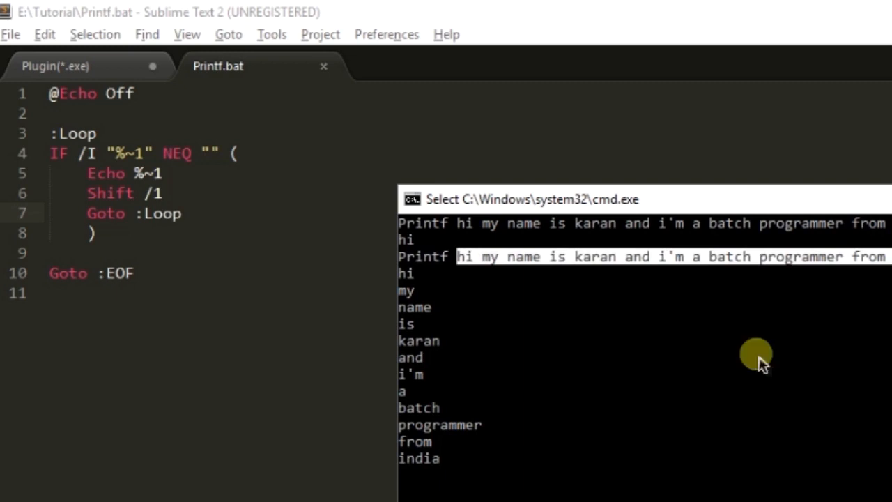
pyautogui.moveTo(467, 481)
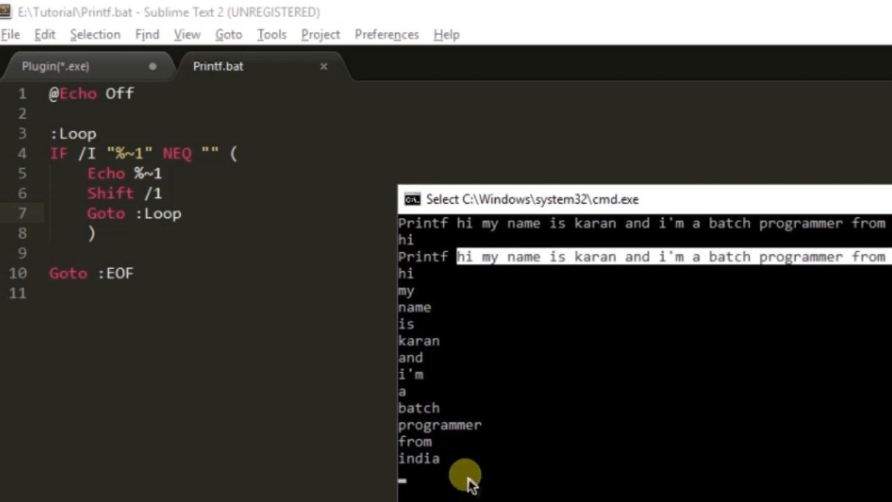
pyautogui.moveTo(474, 326)
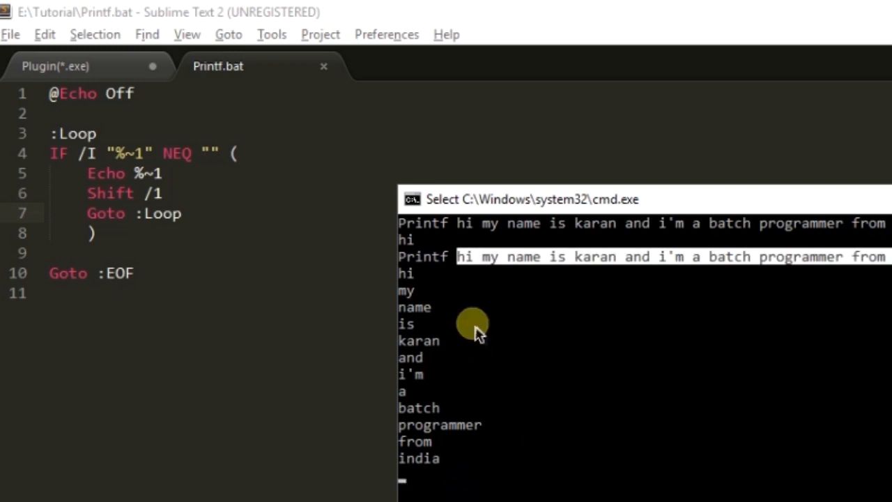
pyautogui.moveTo(453, 477)
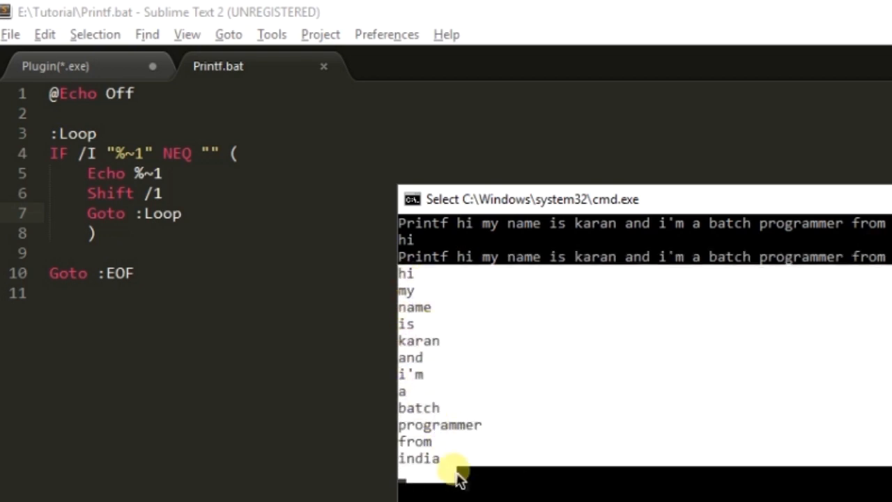
pyautogui.moveTo(656, 352)
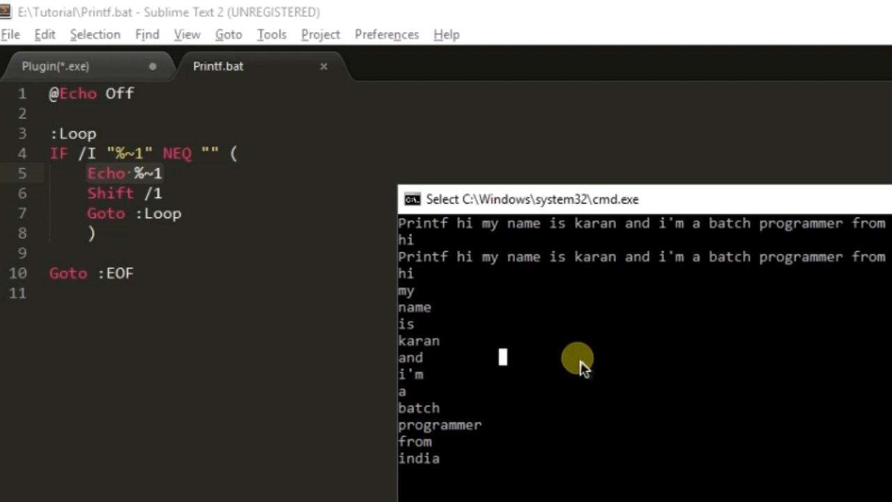
# Change the loop's echo line to Set "_String=%_String% %~1"
pyautogui.click(202, 193)
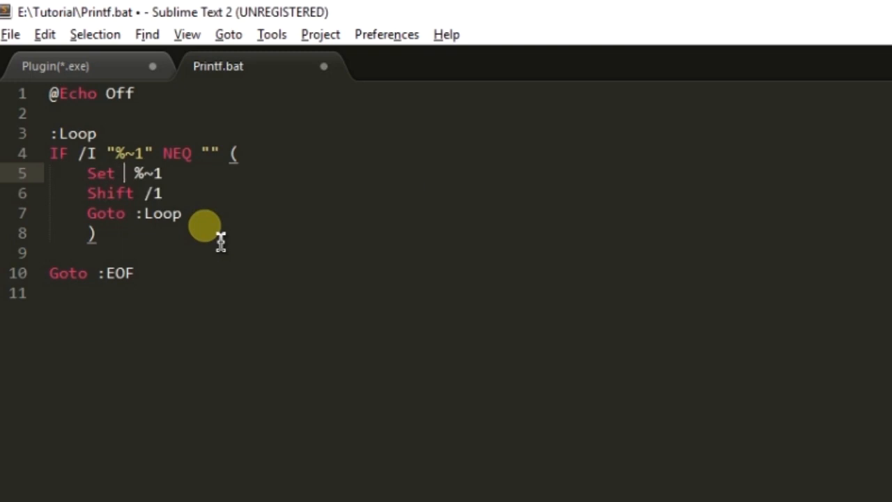
pyautogui.write('_String')
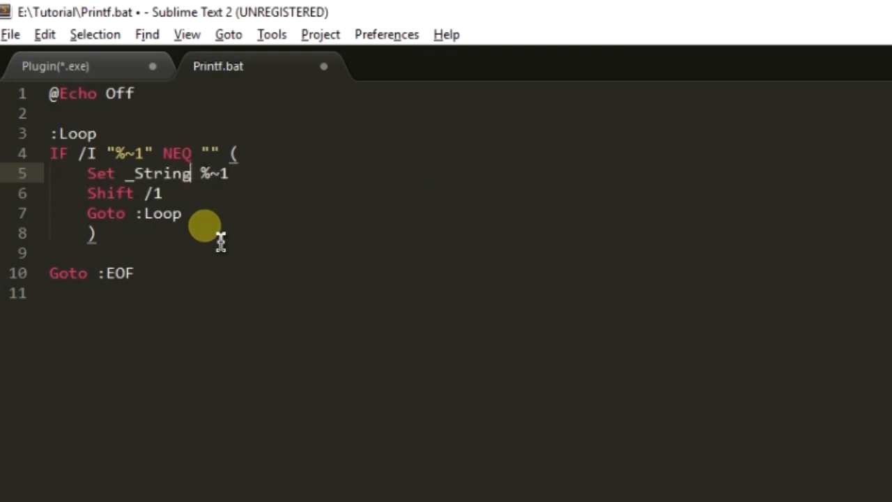
pyautogui.write('=')
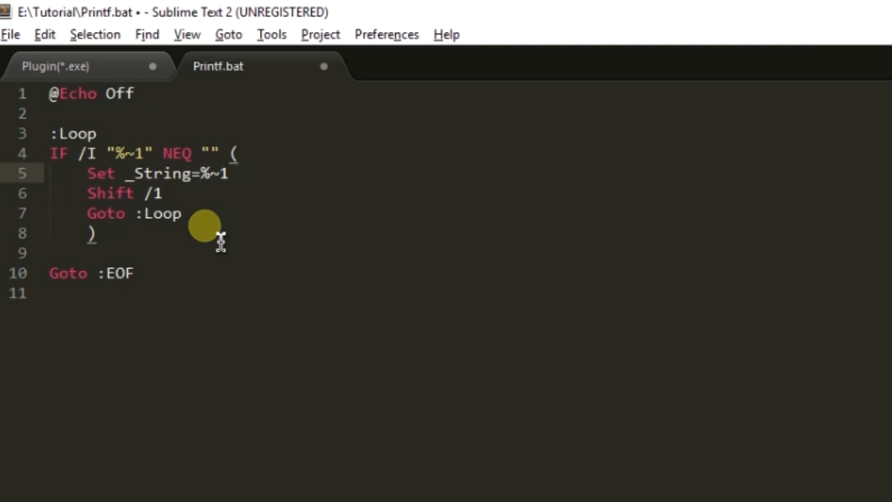
pyautogui.write('%')
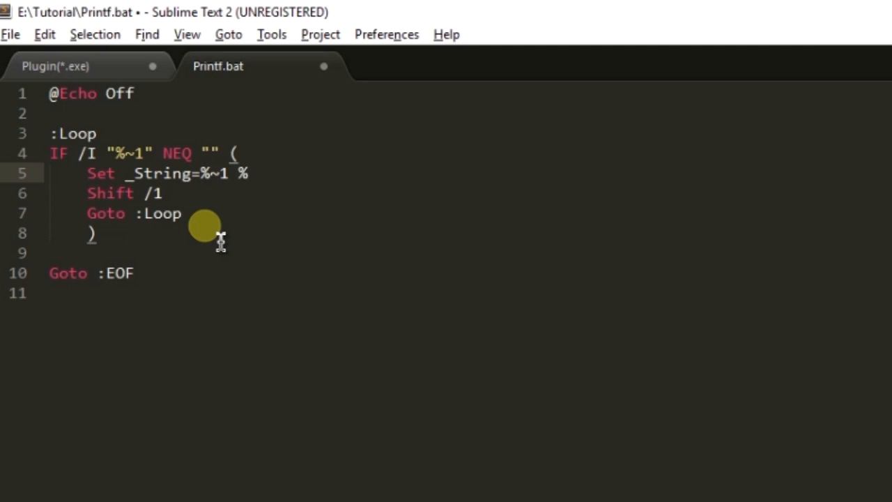
pyautogui.write('_String%')
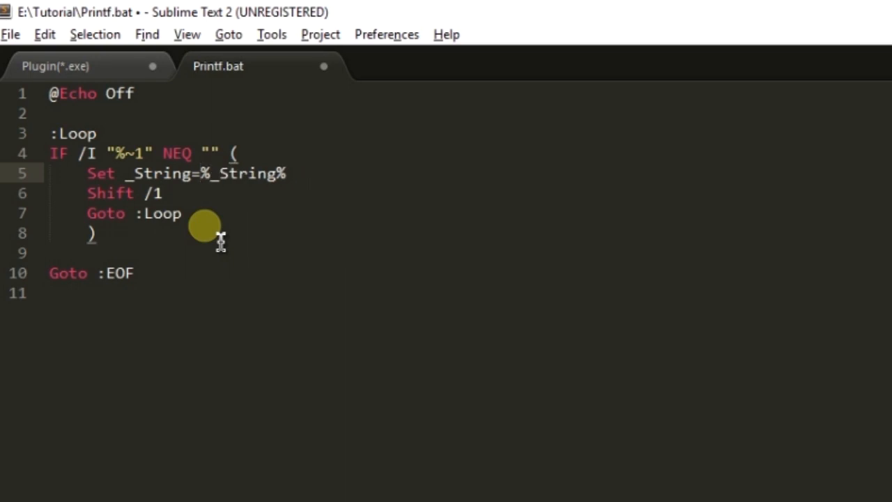
pyautogui.write('%~1')
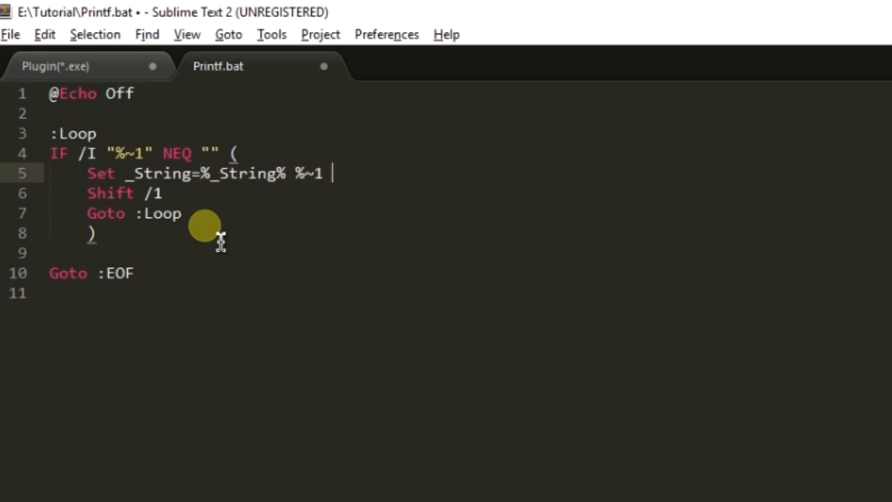
pyautogui.write('"')
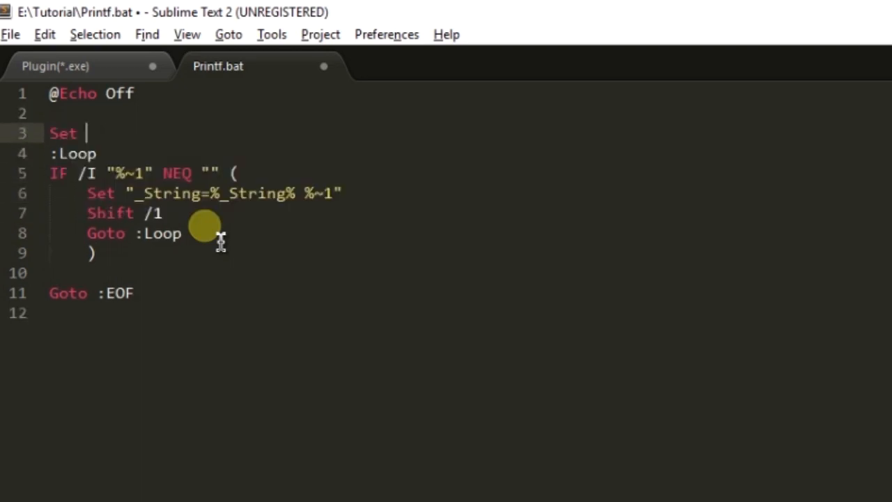
# Add Set _String= before :Loop and Echo. %_String% after the loop
pyautogui.write('_String=')
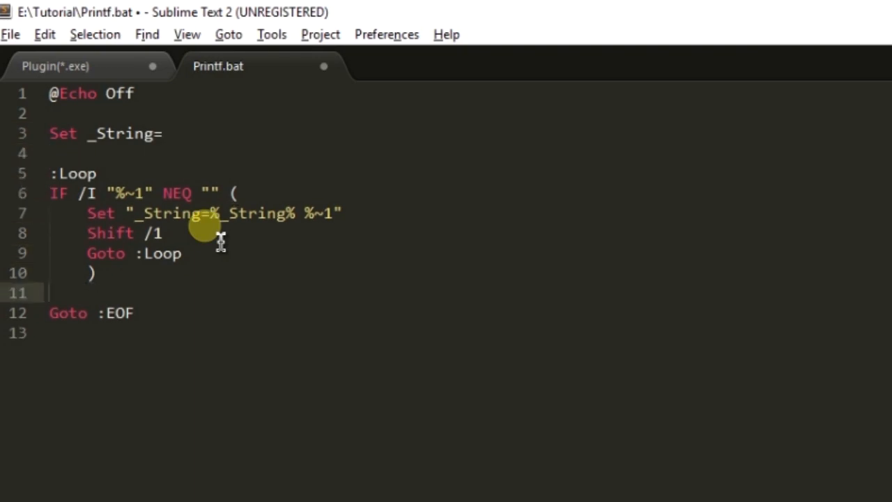
pyautogui.write('Echo. %')
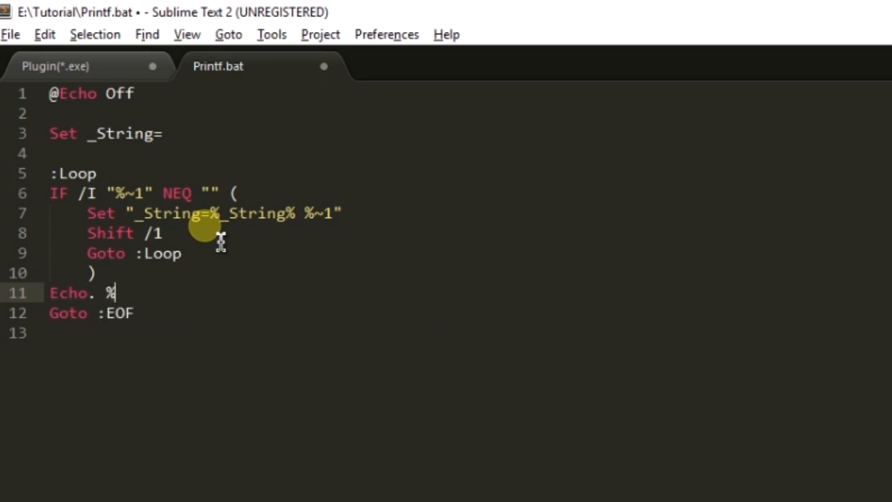
pyautogui.write('_String%')
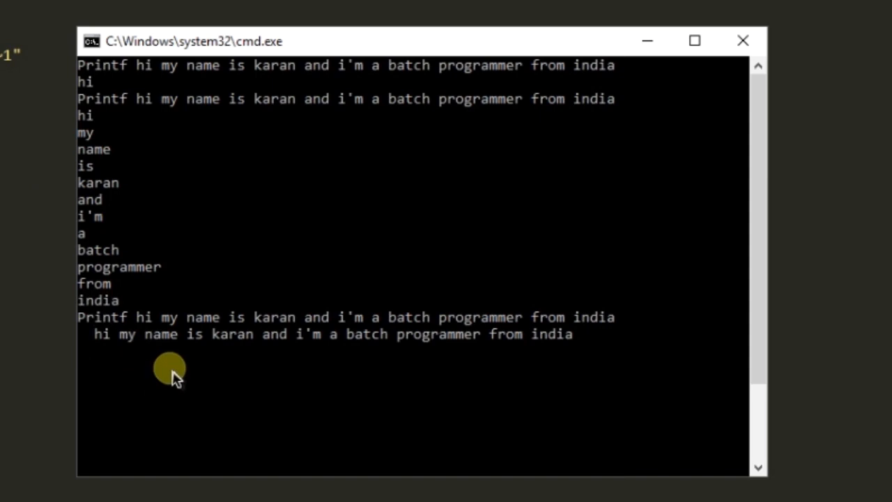
pyautogui.moveTo(153, 117)
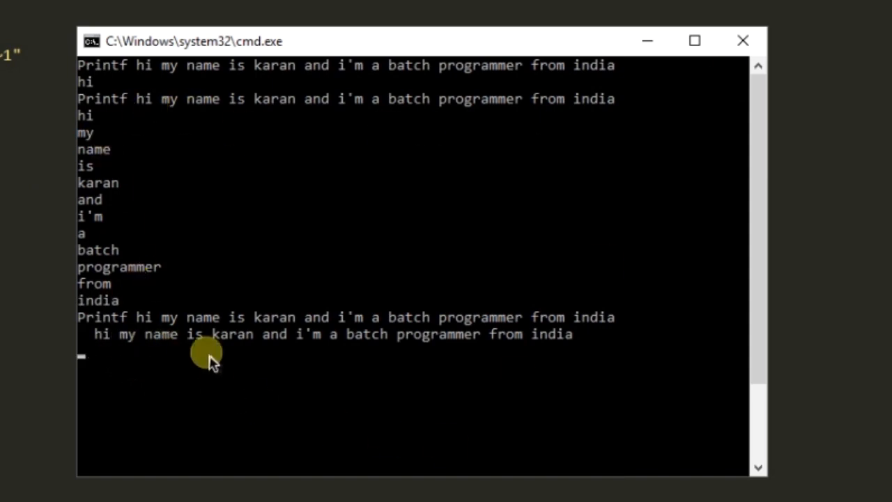
pyautogui.moveTo(154, 377)
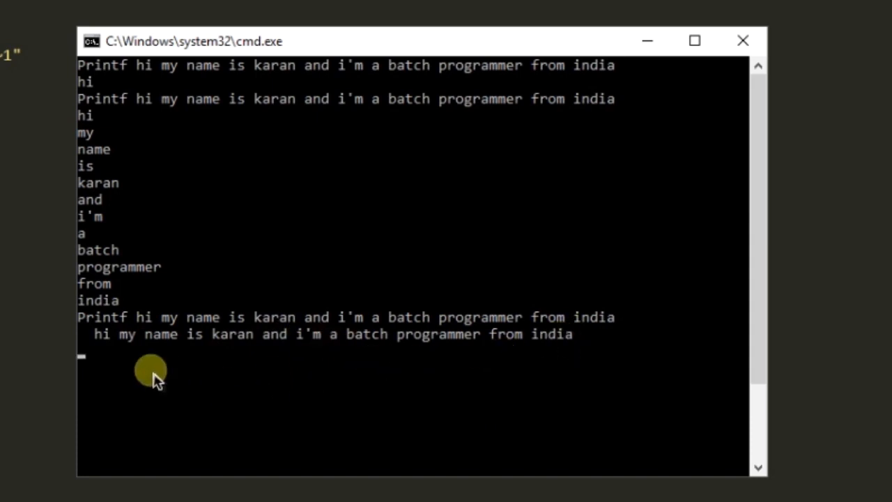
pyautogui.moveTo(119, 333)
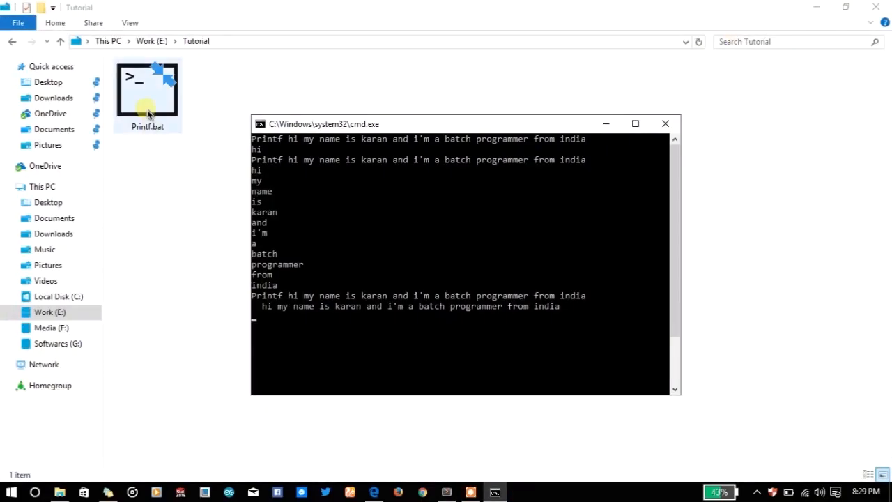
# Open Printf.bat from E:\Tutorial and run it with the arguments 45 65 32
pyautogui.click(147, 94)
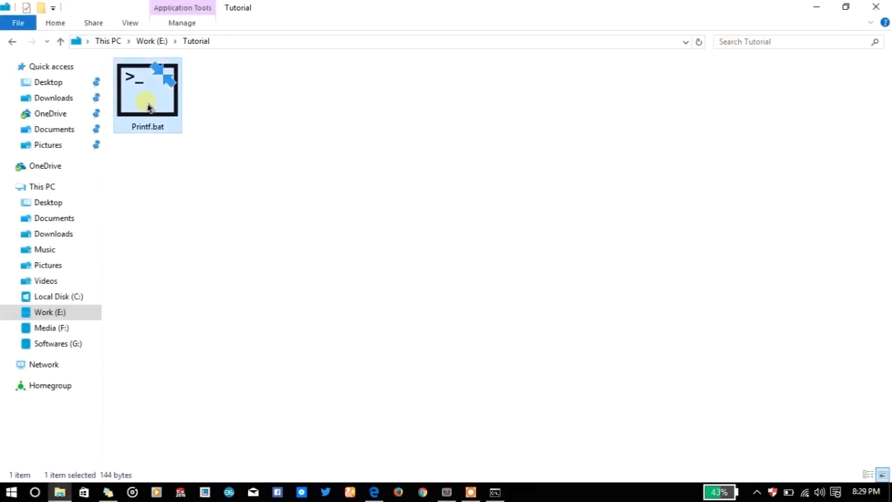
pyautogui.doubleClick(147, 91)
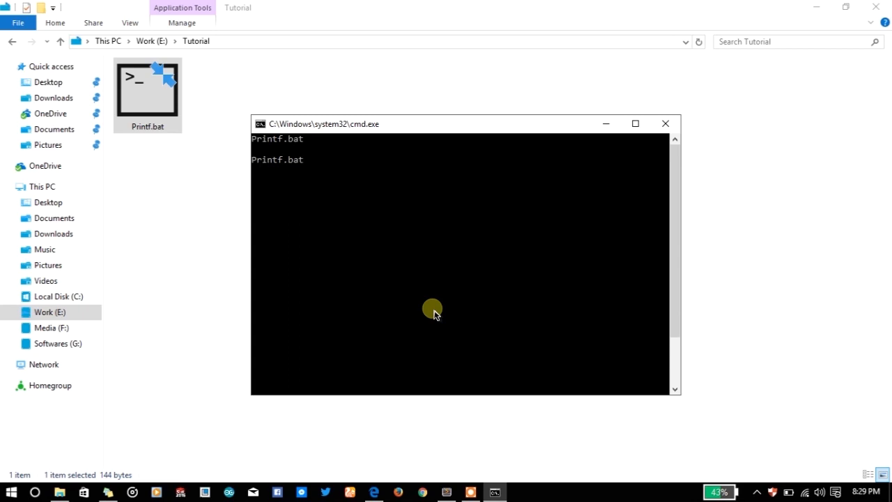
pyautogui.write('45')
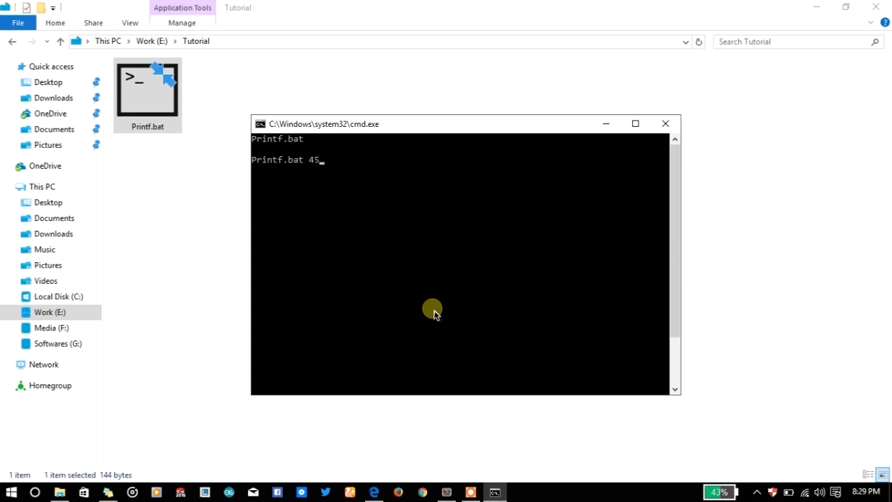
pyautogui.write('65 32')
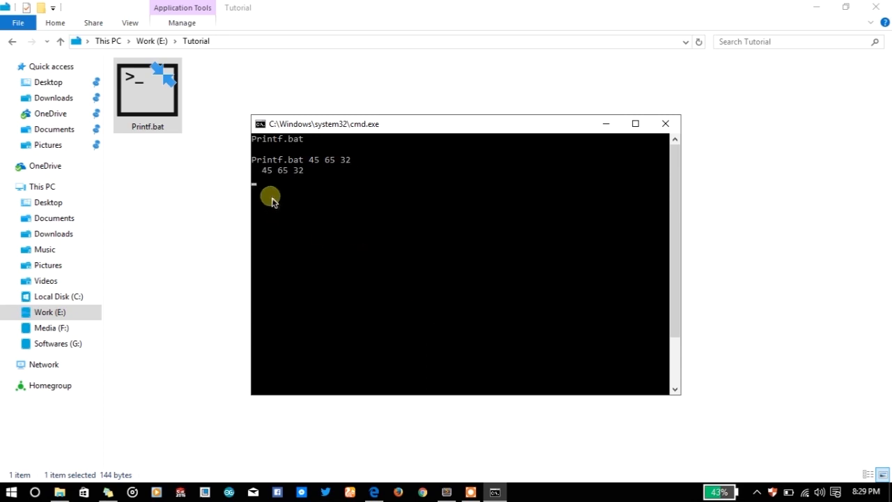
pyautogui.press('alt+tab')
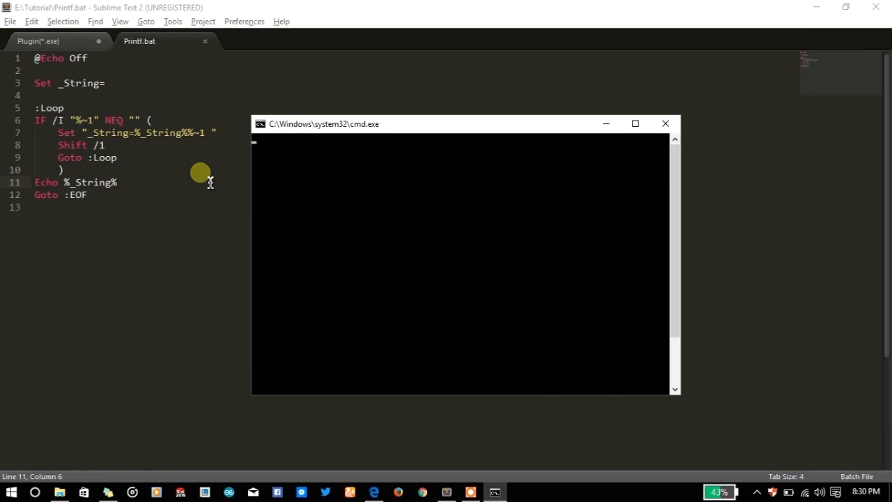
# Clear the Command Prompt console with cls
pyautogui.write('cls')
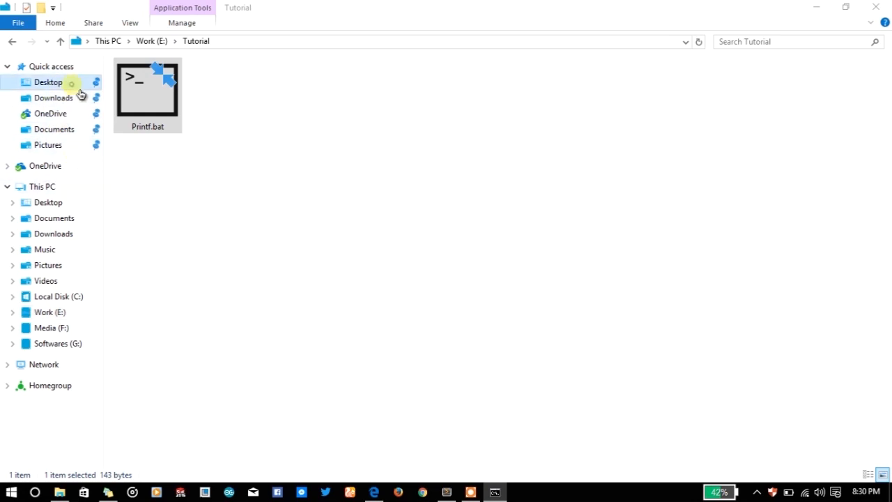
# Browse from Desktop through Pending to the MenuBar 2.0 folder and enter a console command there
pyautogui.click(48, 82)
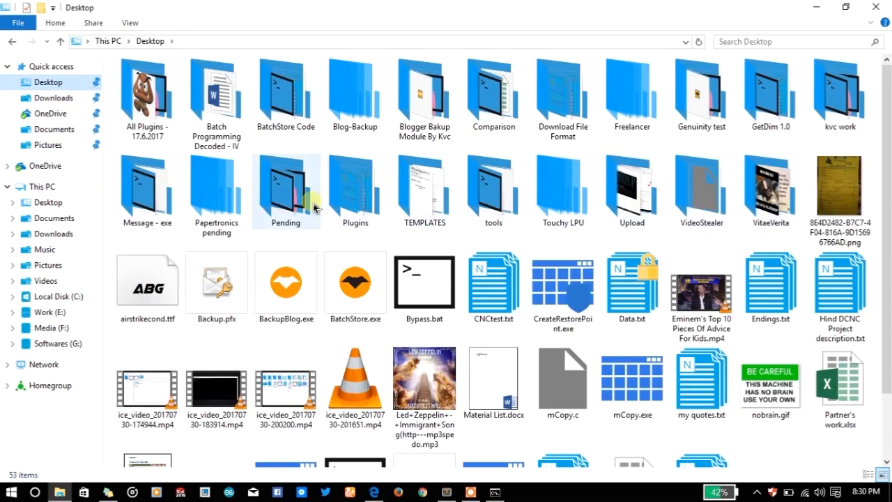
pyautogui.doubleClick(285, 188)
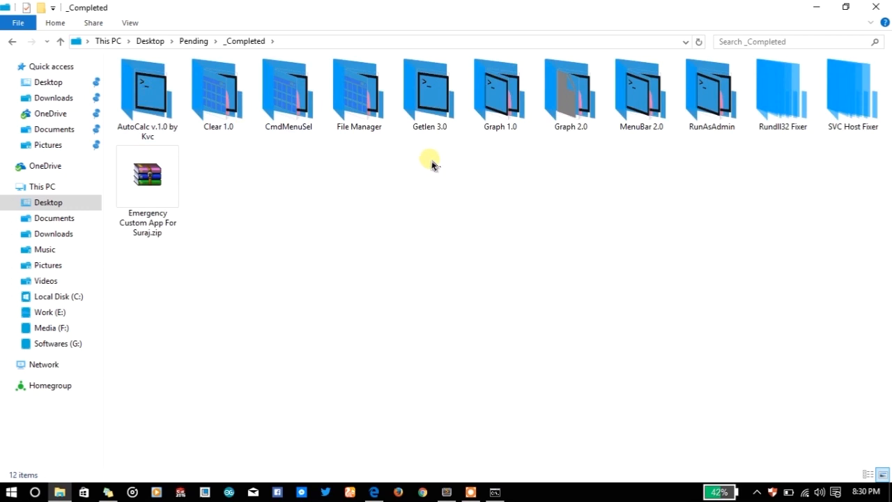
pyautogui.doubleClick(641, 89)
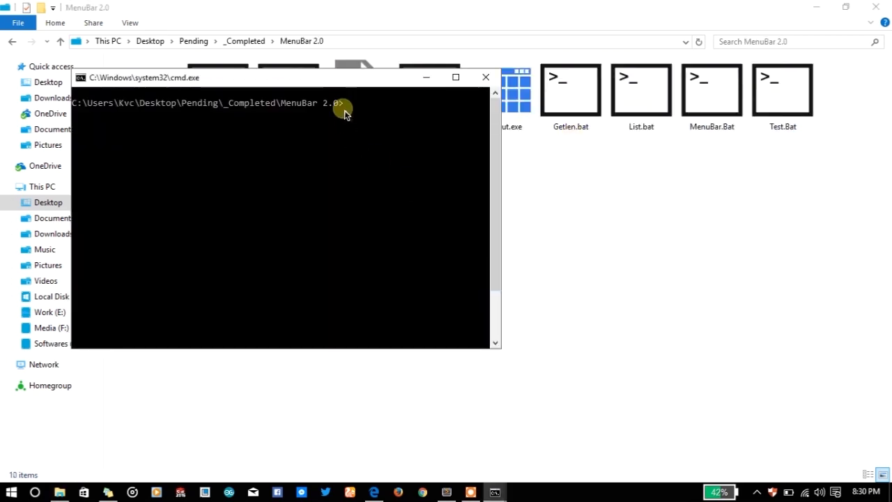
pyautogui.write('echo')
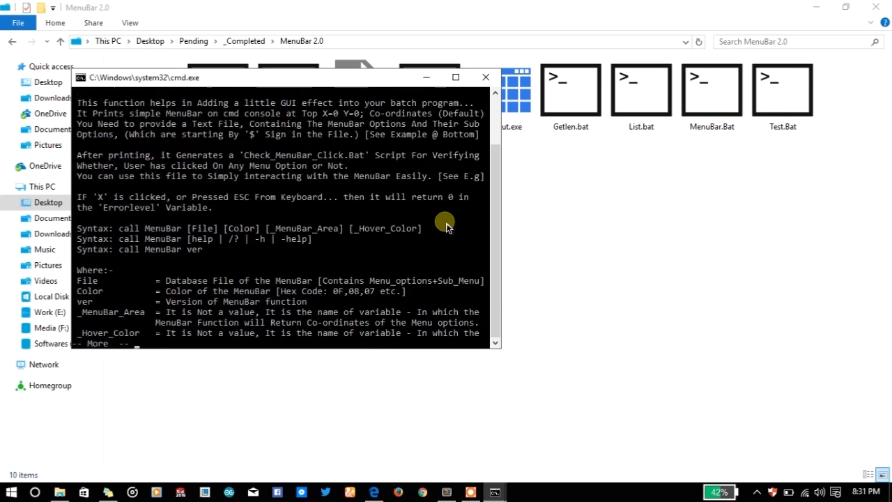
# Maximize the cmd window and scroll down to the end of MenuBar's help
pyautogui.click(455, 77)
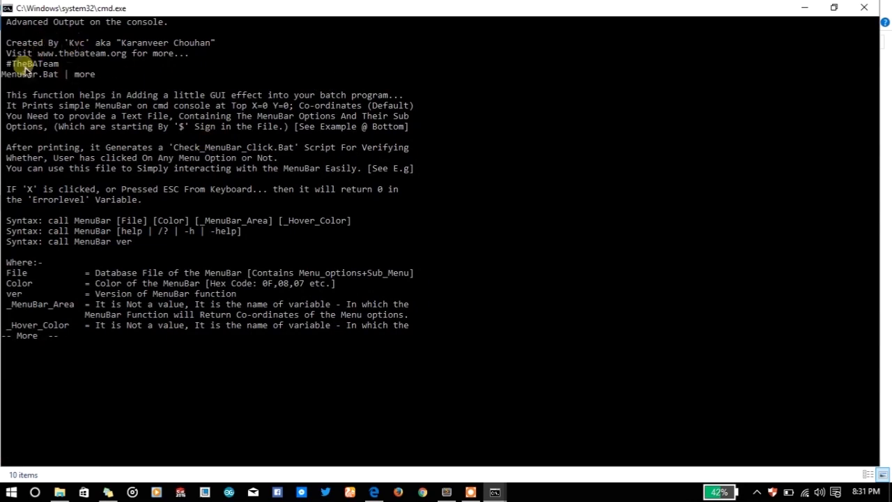
pyautogui.moveTo(120, 103)
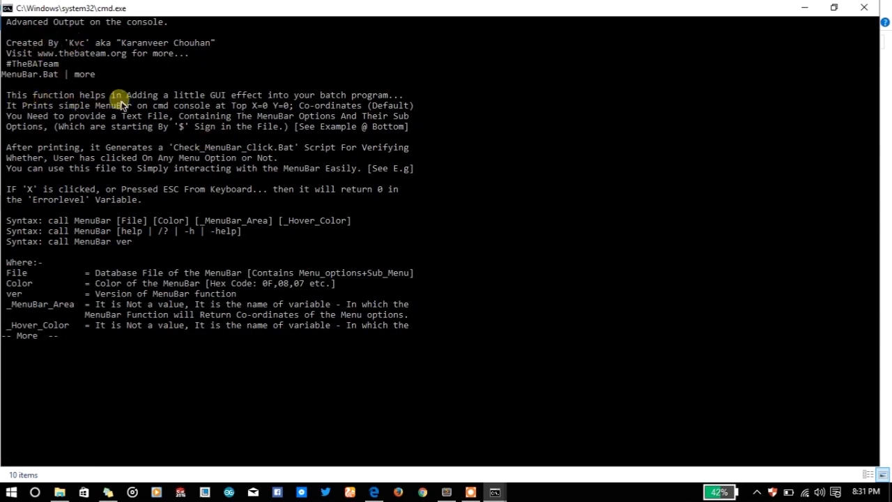
pyautogui.moveTo(102, 231)
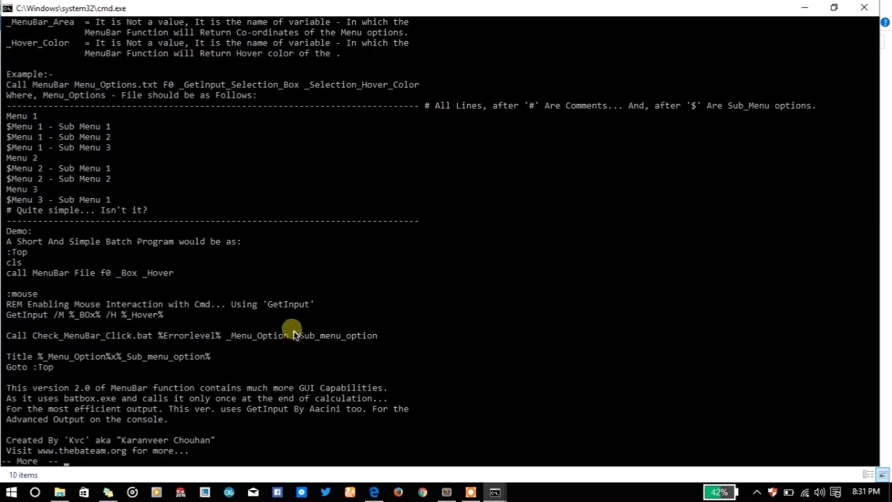
pyautogui.moveTo(98, 160)
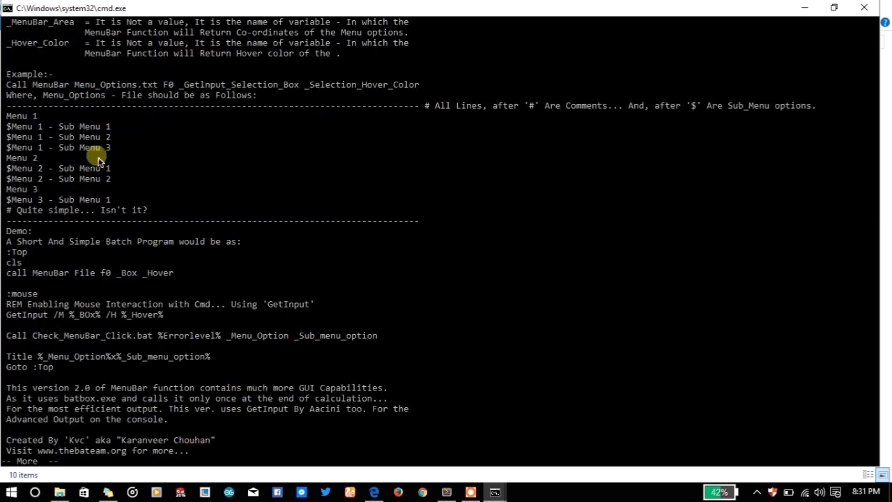
pyautogui.moveTo(155, 152)
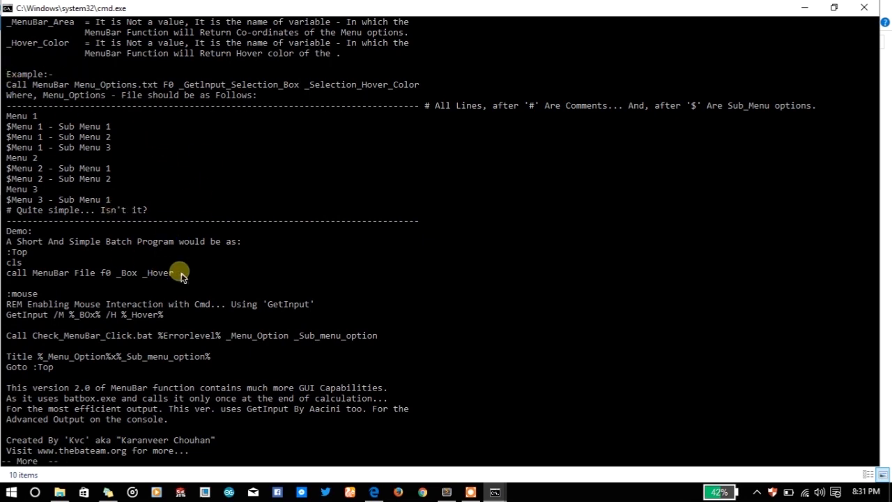
pyautogui.scroll(-3)
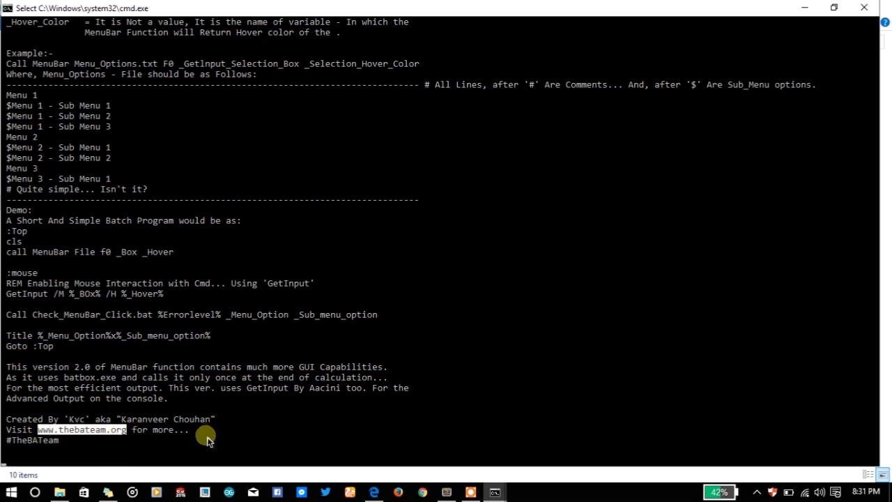
pyautogui.moveTo(295, 404)
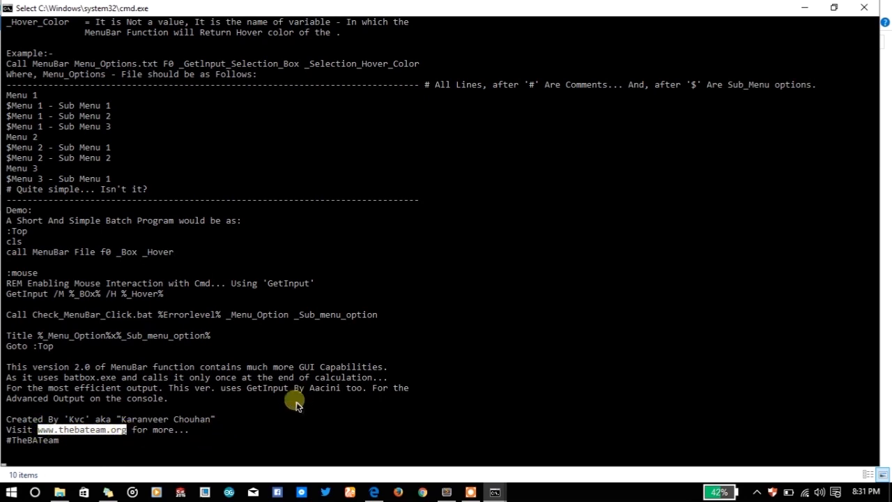
pyautogui.moveTo(856, 23)
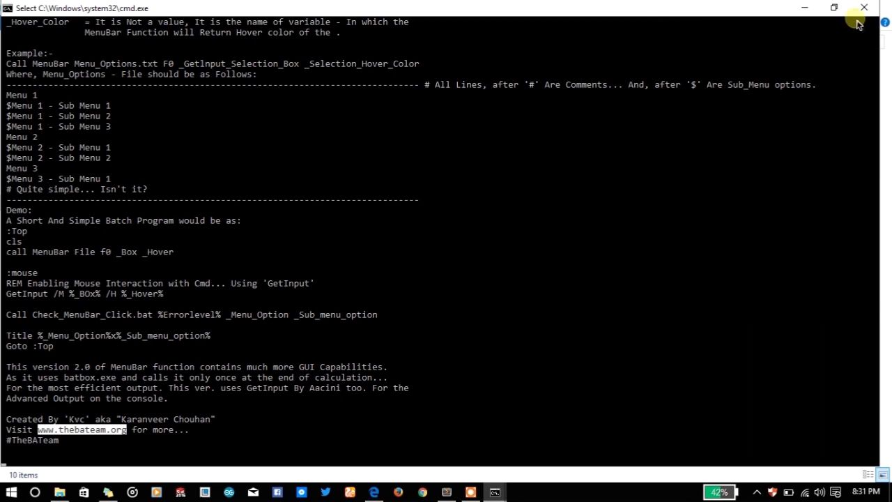